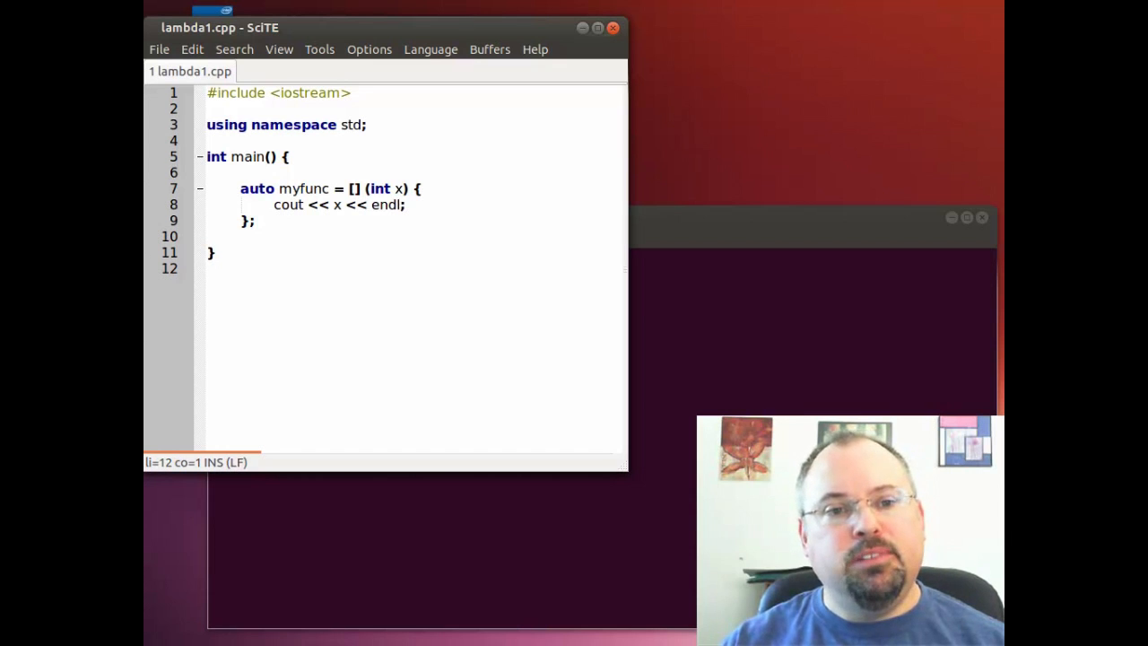
{"action": "mouse_move", "coordinate": [332, 338]}
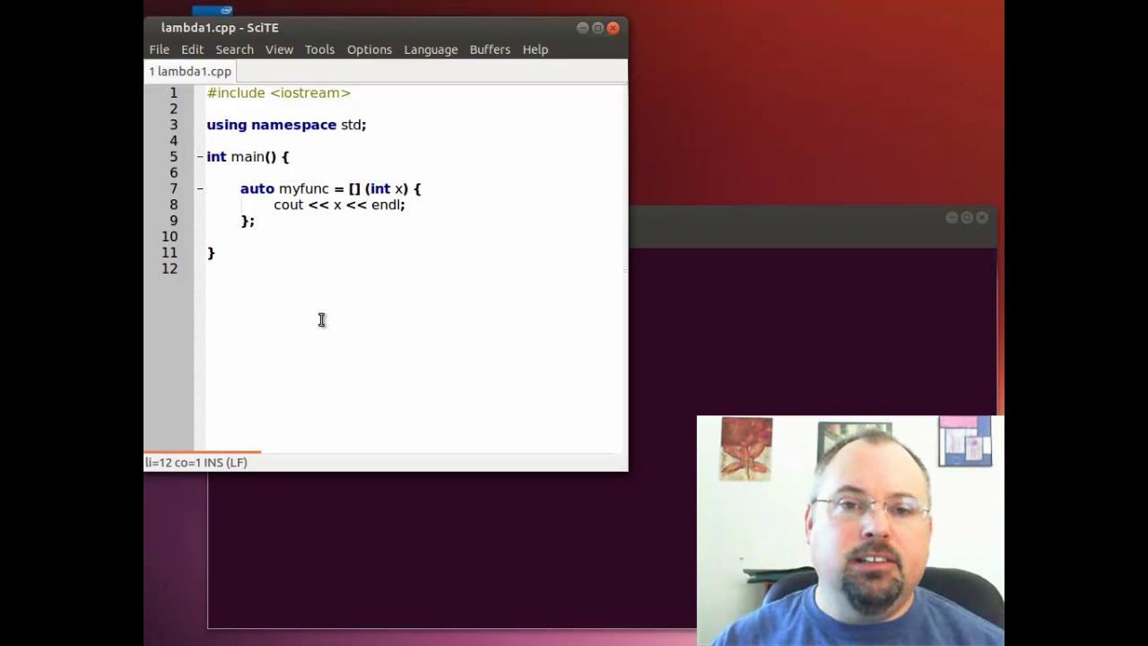
{"action": "mouse_move", "coordinate": [435, 172]}
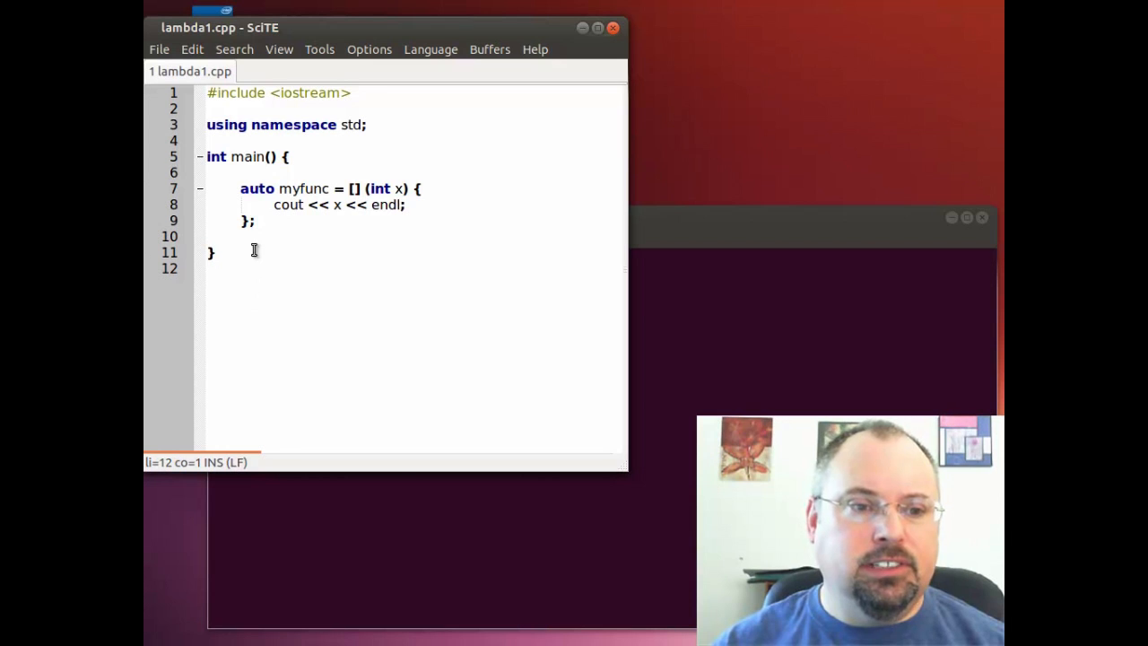
Add the calls myfunc(10); and myfunc(15); on separate lines below the lambda.
{"action": "left_click", "coordinate": [256, 235]}
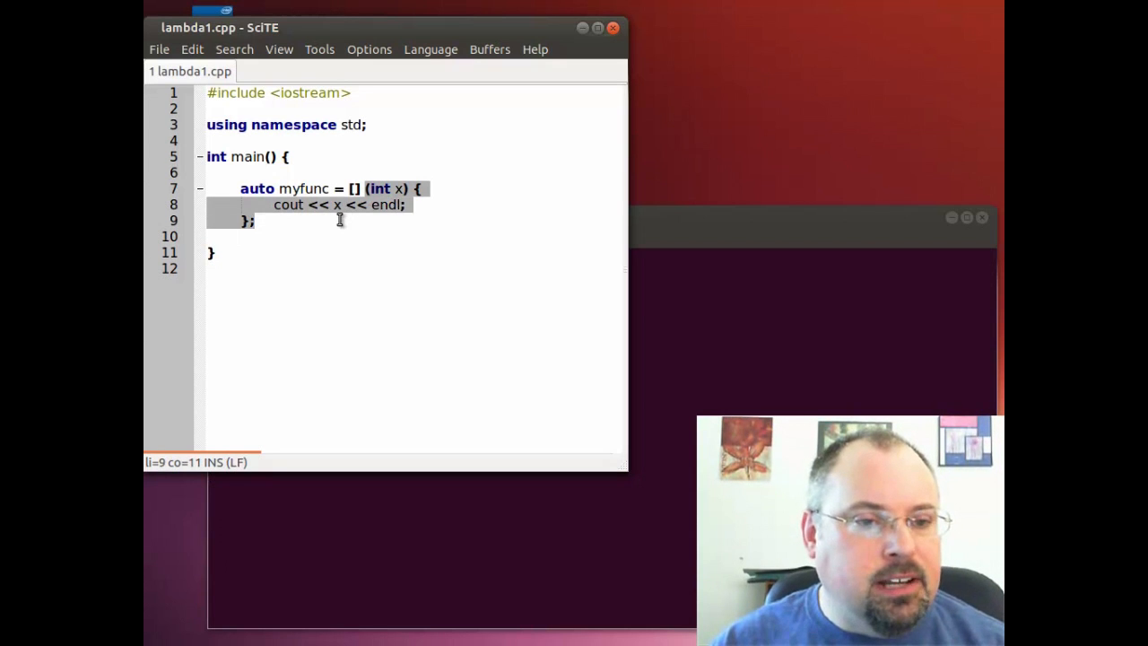
{"action": "mouse_move", "coordinate": [377, 280]}
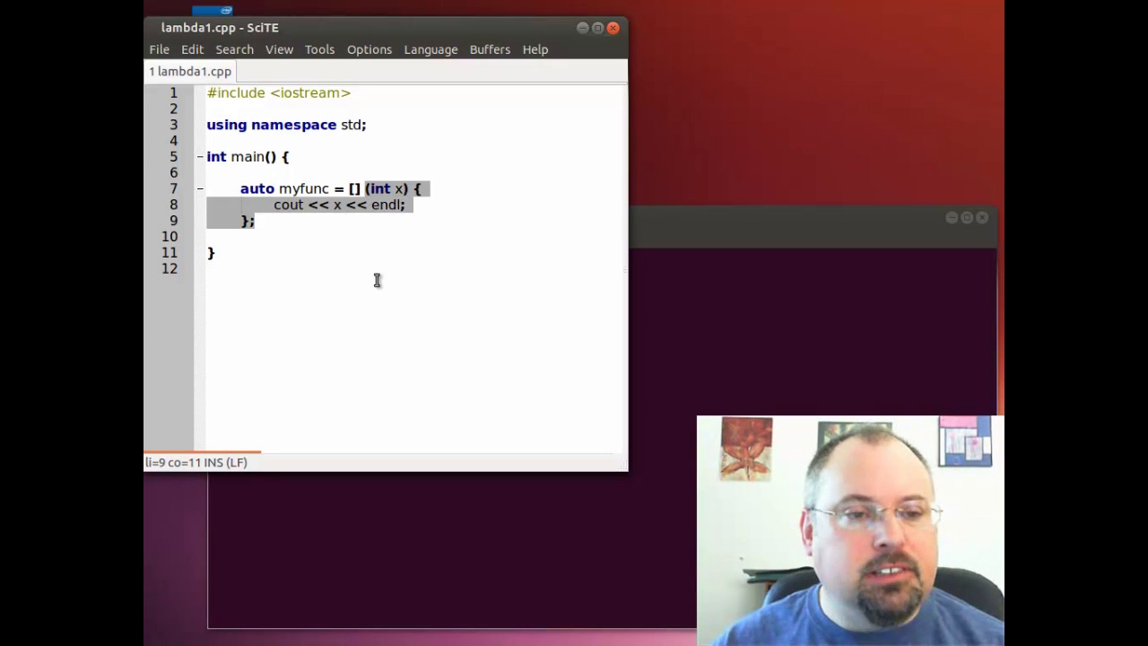
{"action": "mouse_move", "coordinate": [374, 267]}
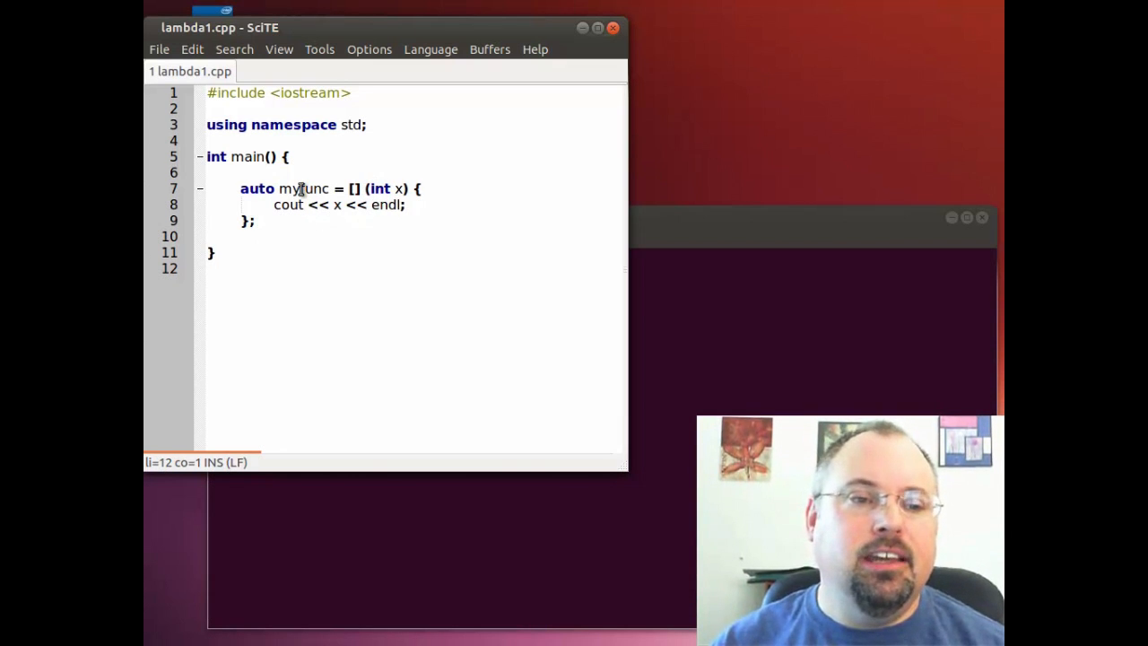
{"action": "left_click", "coordinate": [321, 250]}
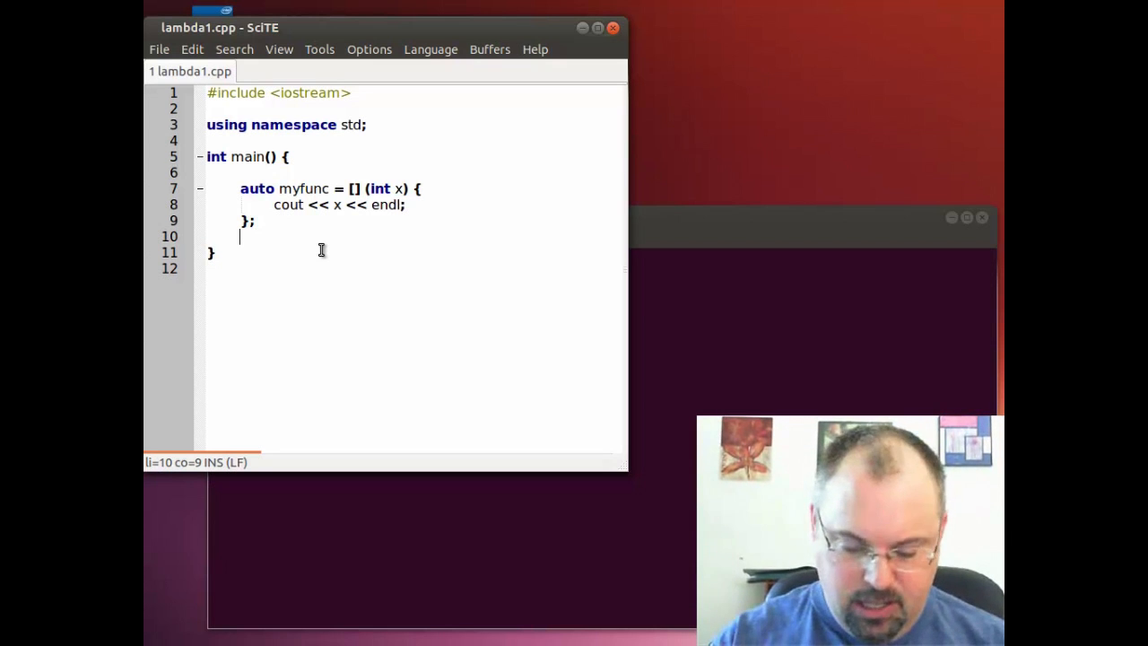
{"action": "type", "text": "myf"}
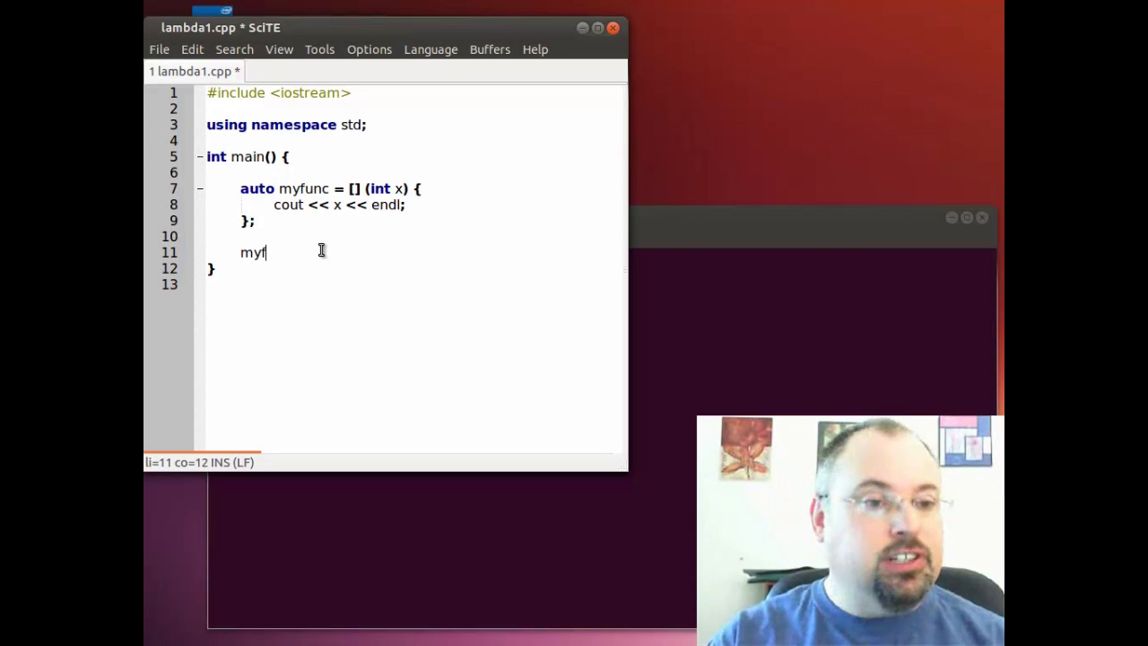
{"action": "type", "text": "unc"}
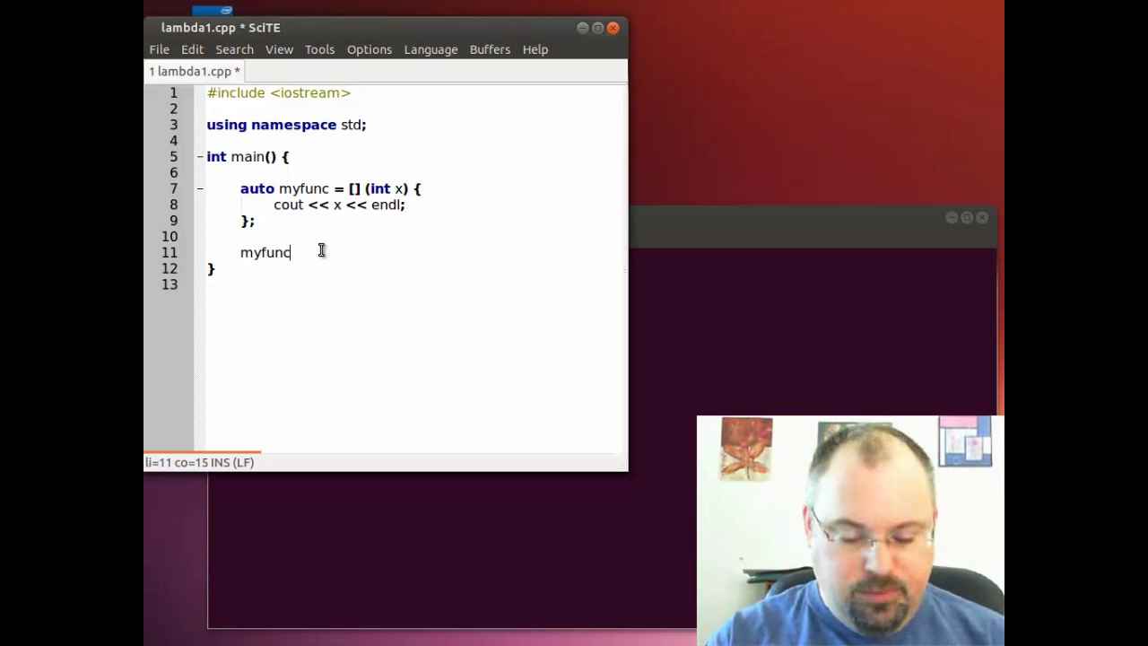
{"action": "type", "text": "(10);"}
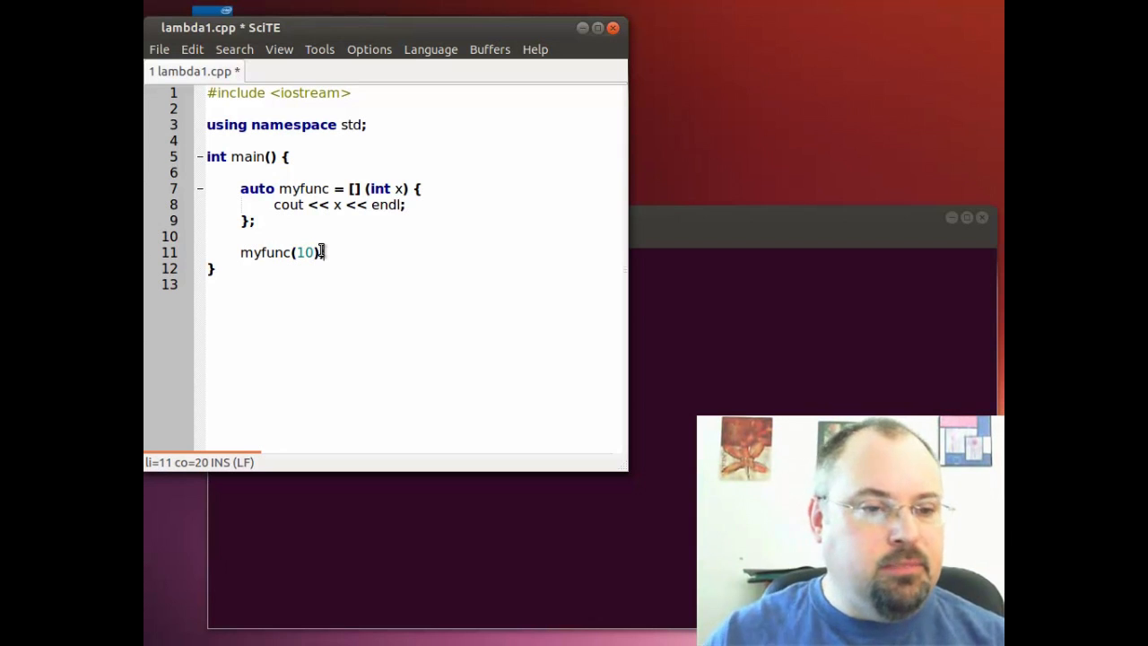
{"action": "key", "text": "Return"}
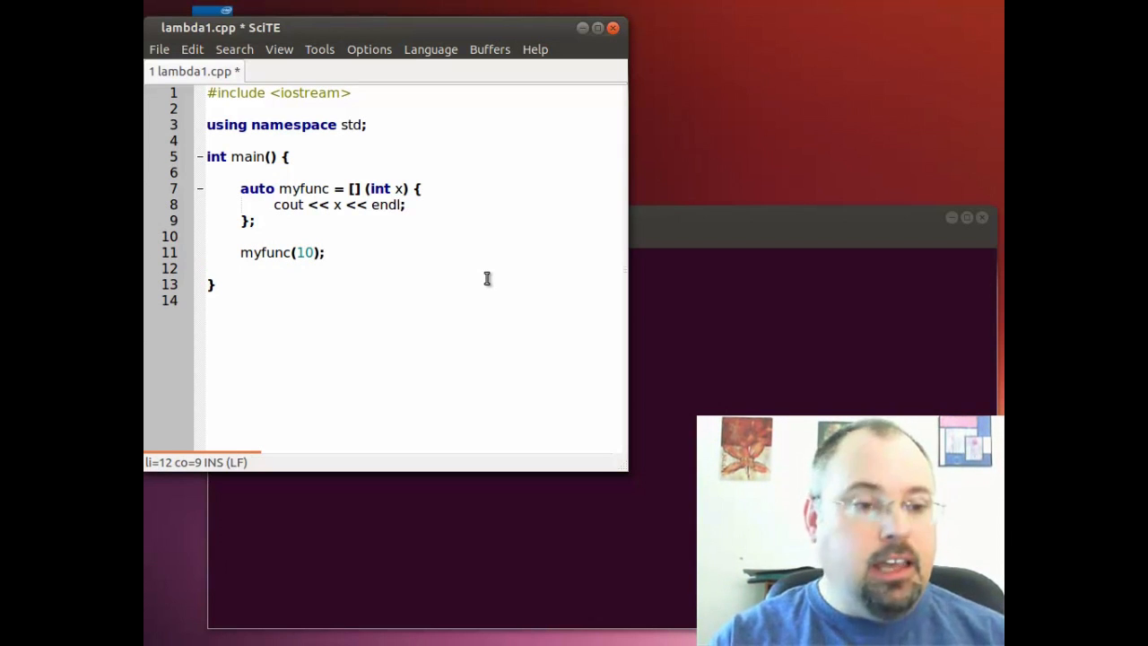
{"action": "type", "text": "myfunc("}
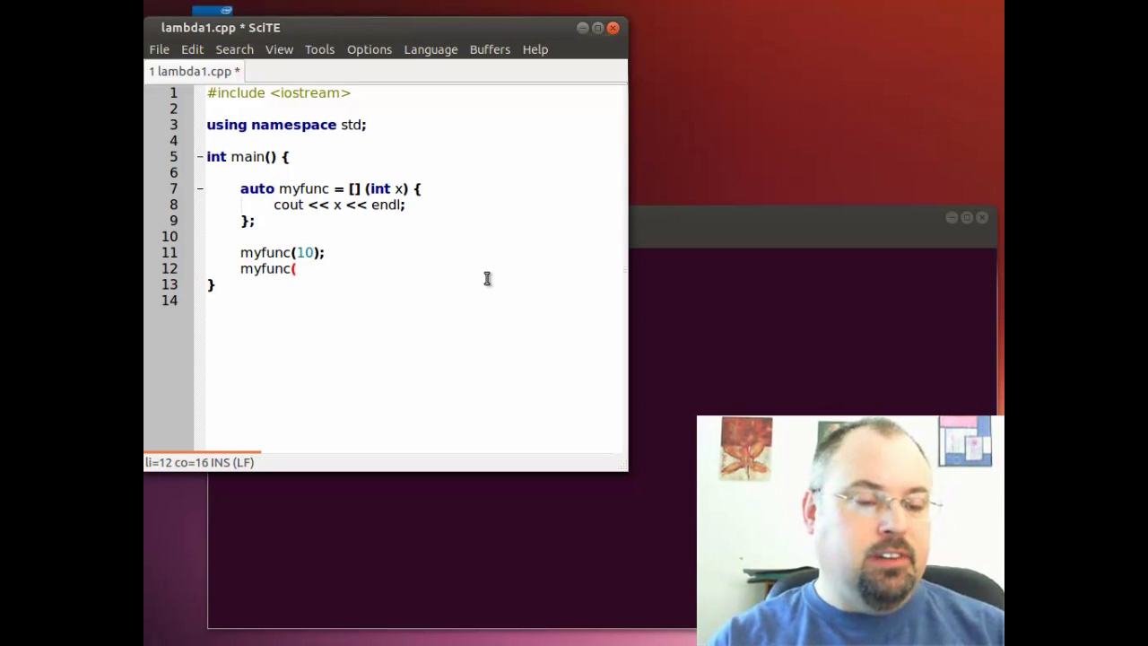
{"action": "type", "text": "15);"}
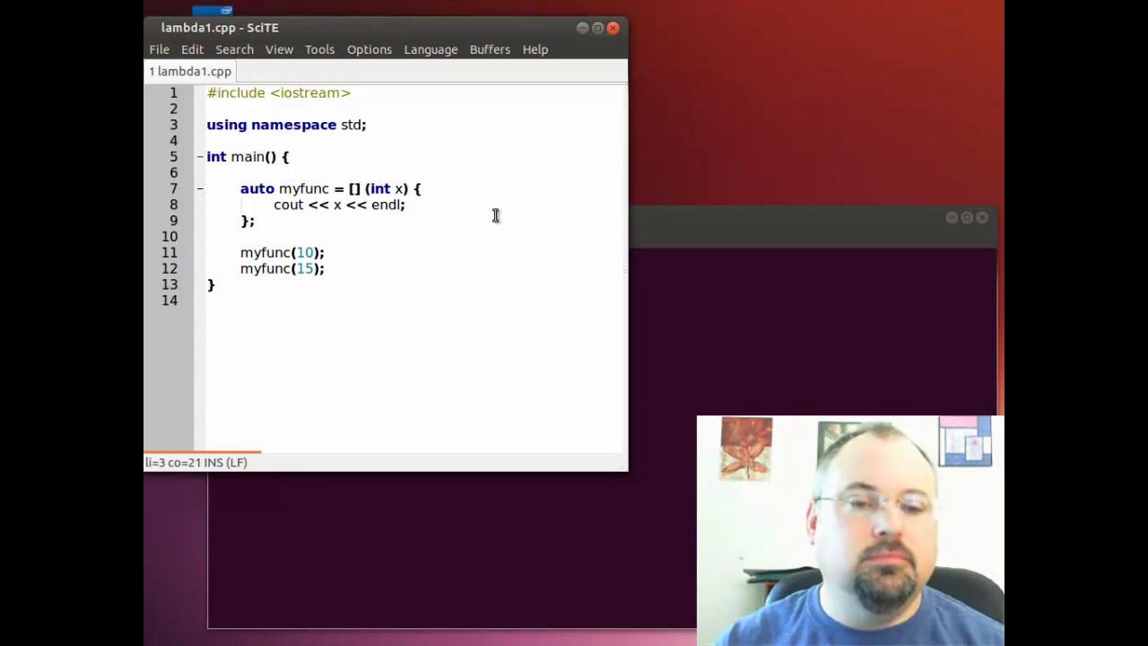
{"action": "mouse_move", "coordinate": [736, 345]}
{"action": "type", "text": "g"}
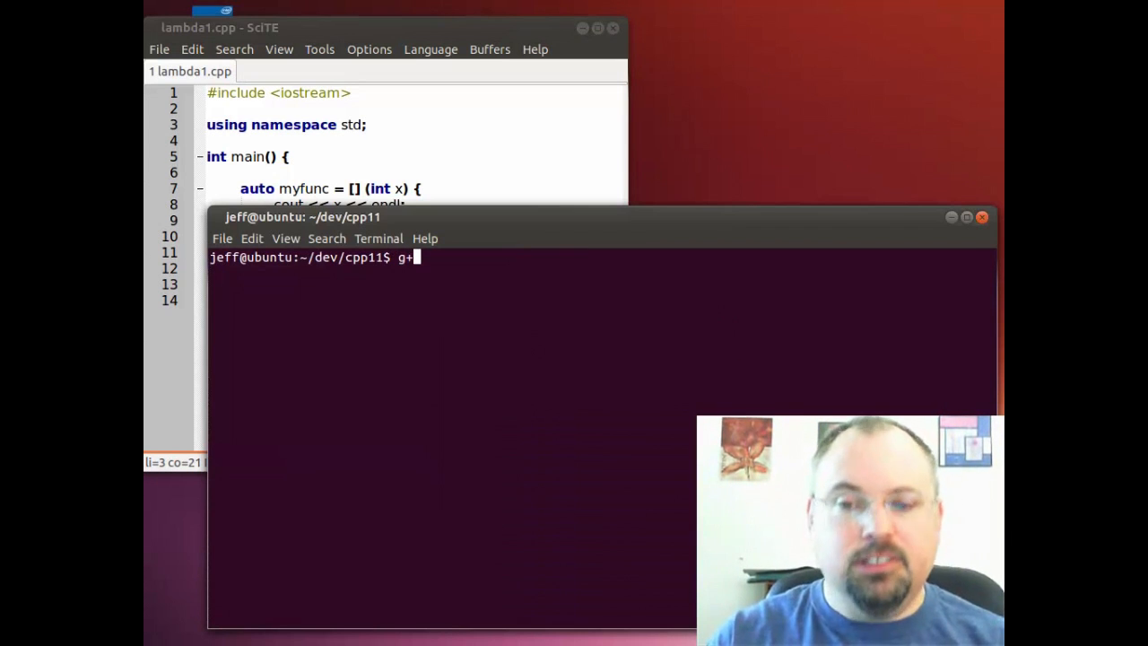
Compile lambda1.cpp with g++ -std=c++11 and run the resulting ./a.out.
{"action": "type", "text": "+"}
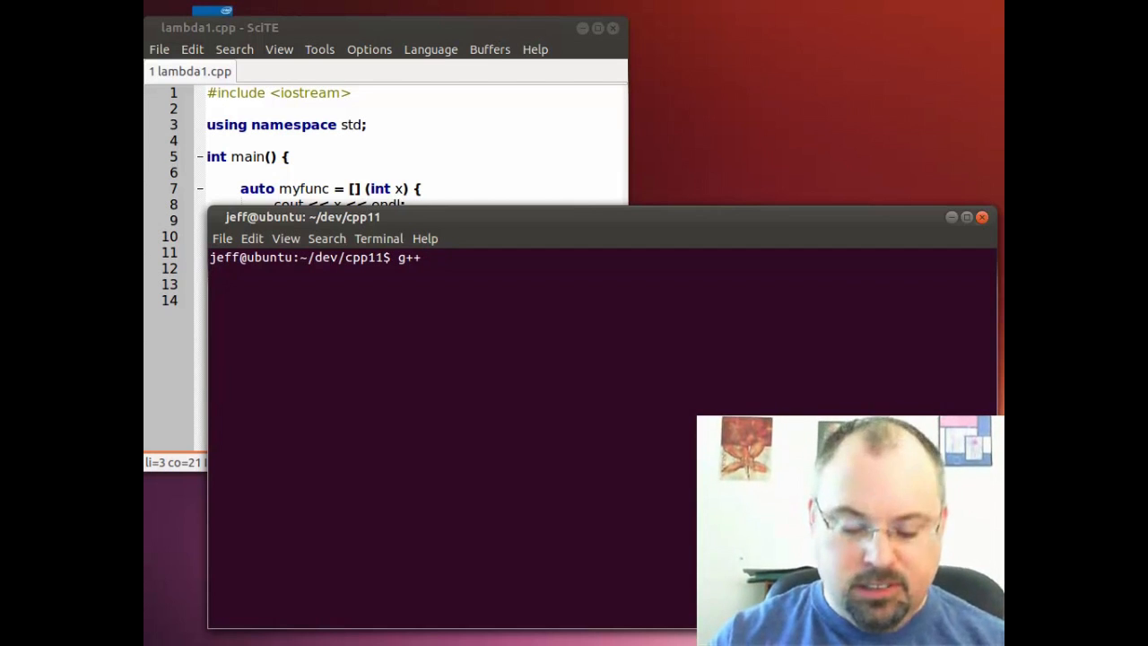
{"action": "type", "text": "-s"}
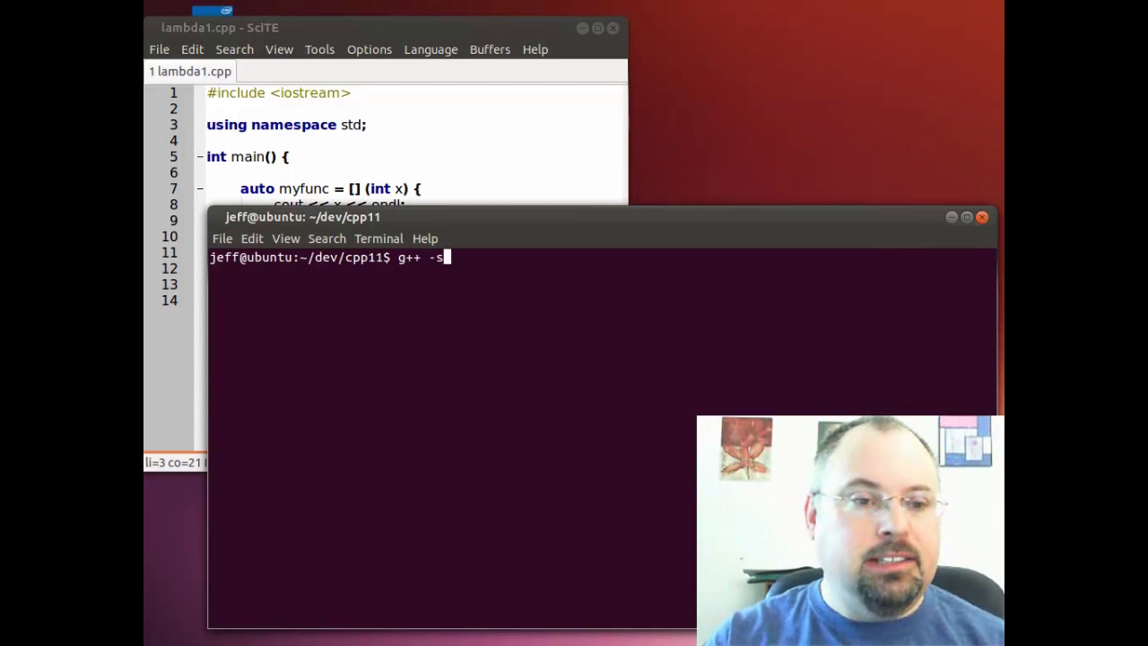
{"action": "type", "text": "td"}
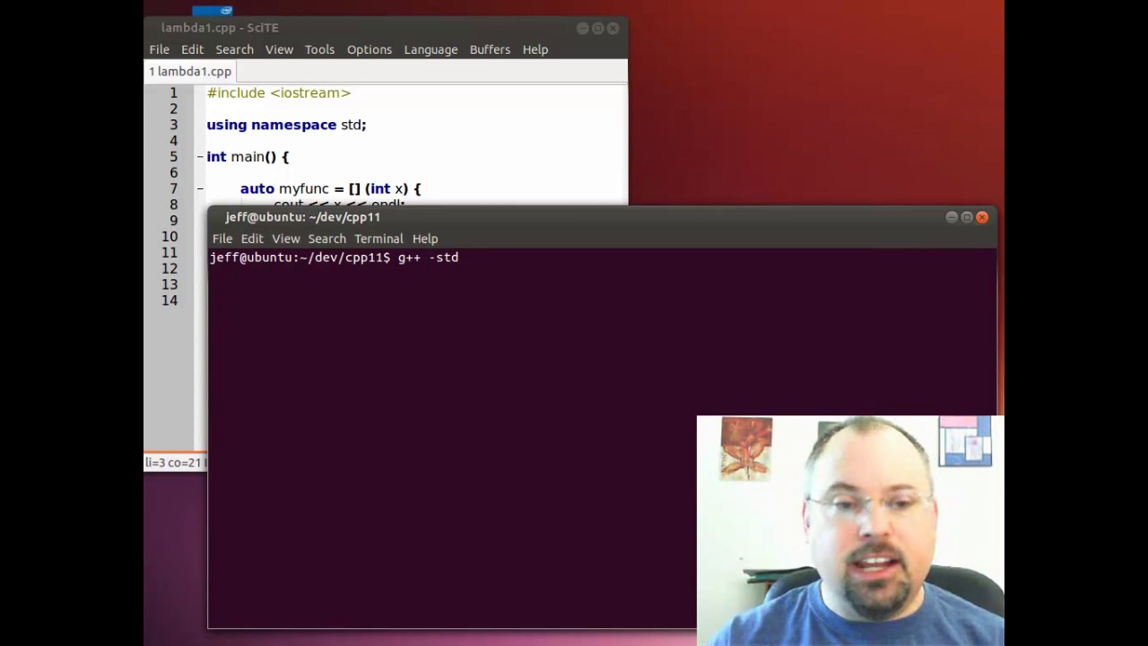
{"action": "type", "text": "=c++"}
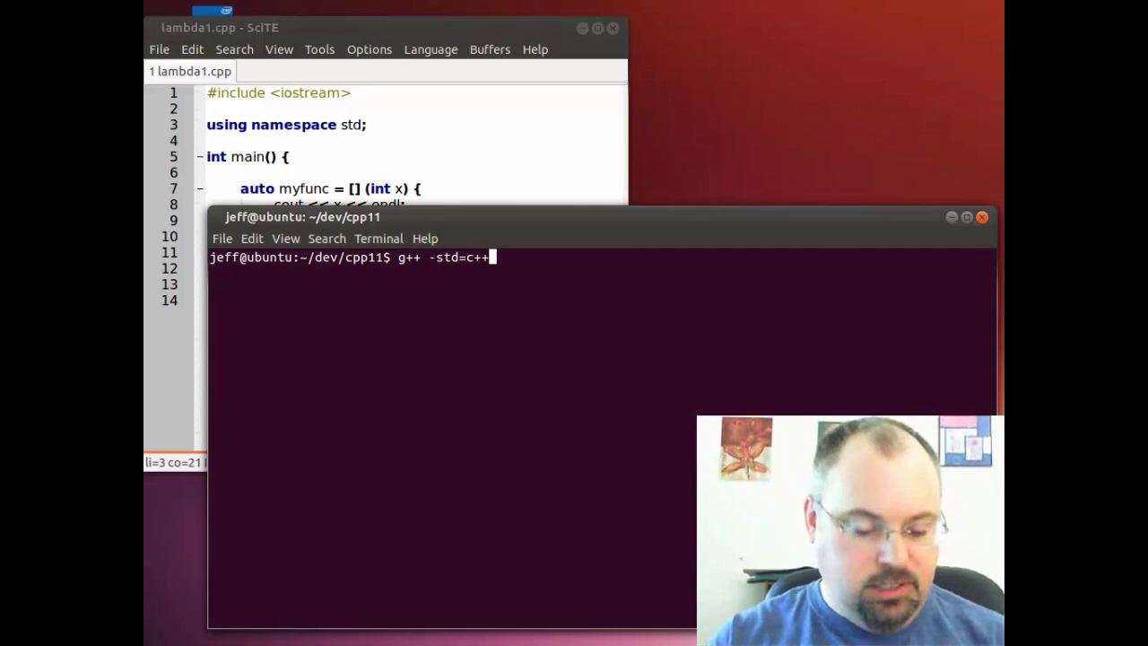
{"action": "type", "text": "11 lambda1.cpp"}
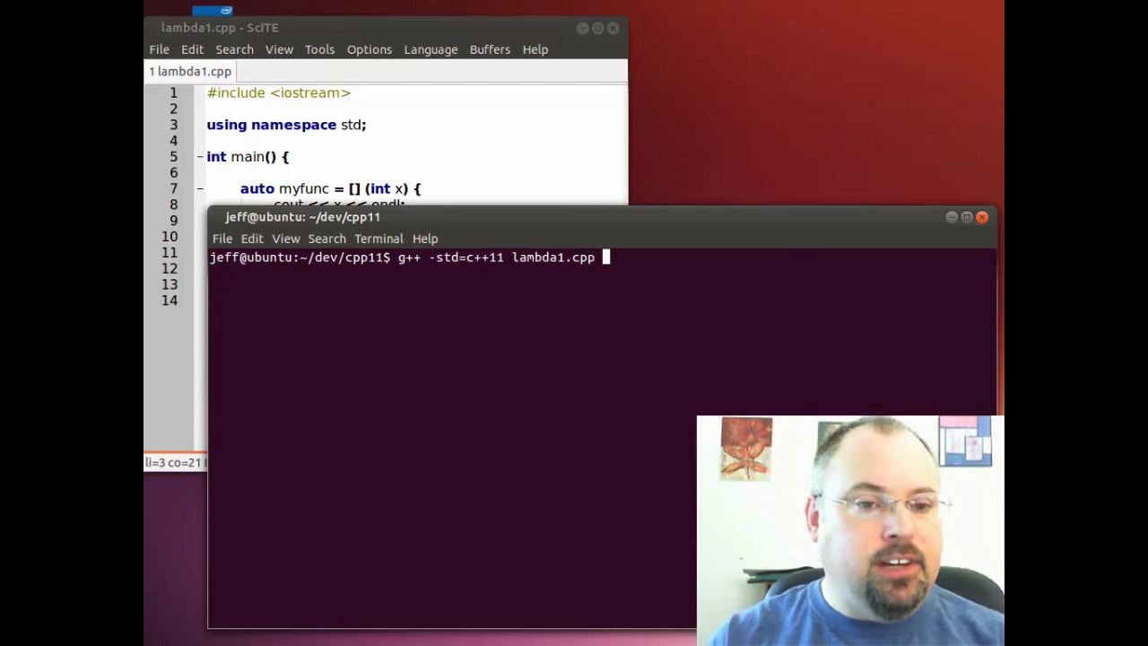
{"action": "key", "text": "Return"}
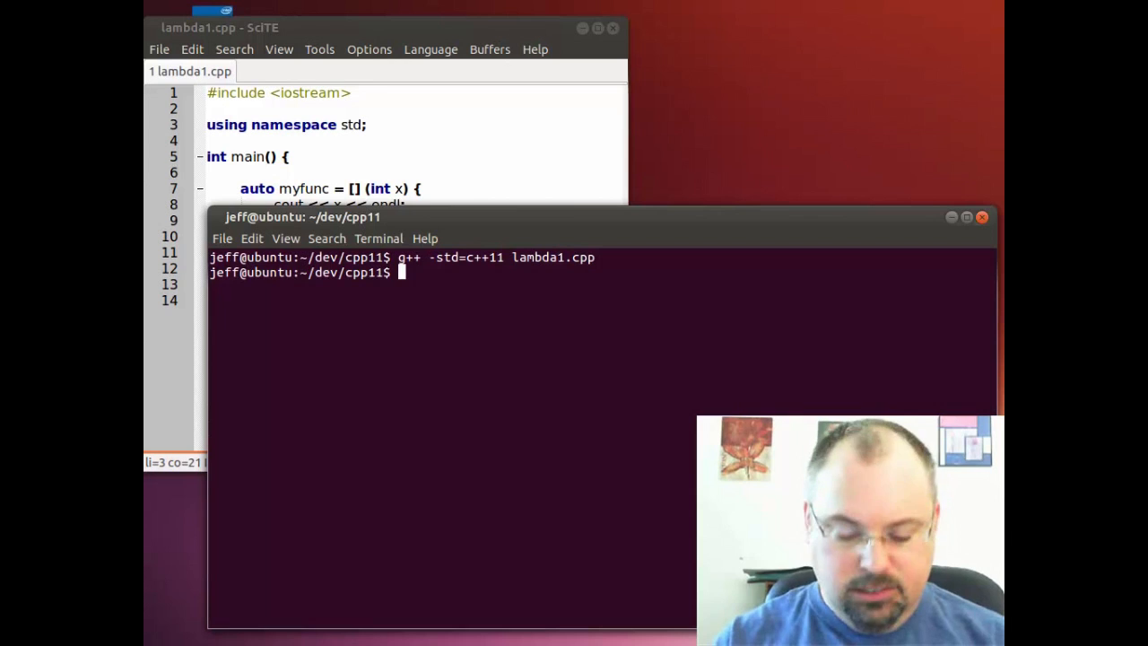
{"action": "type", "text": "./ao"}
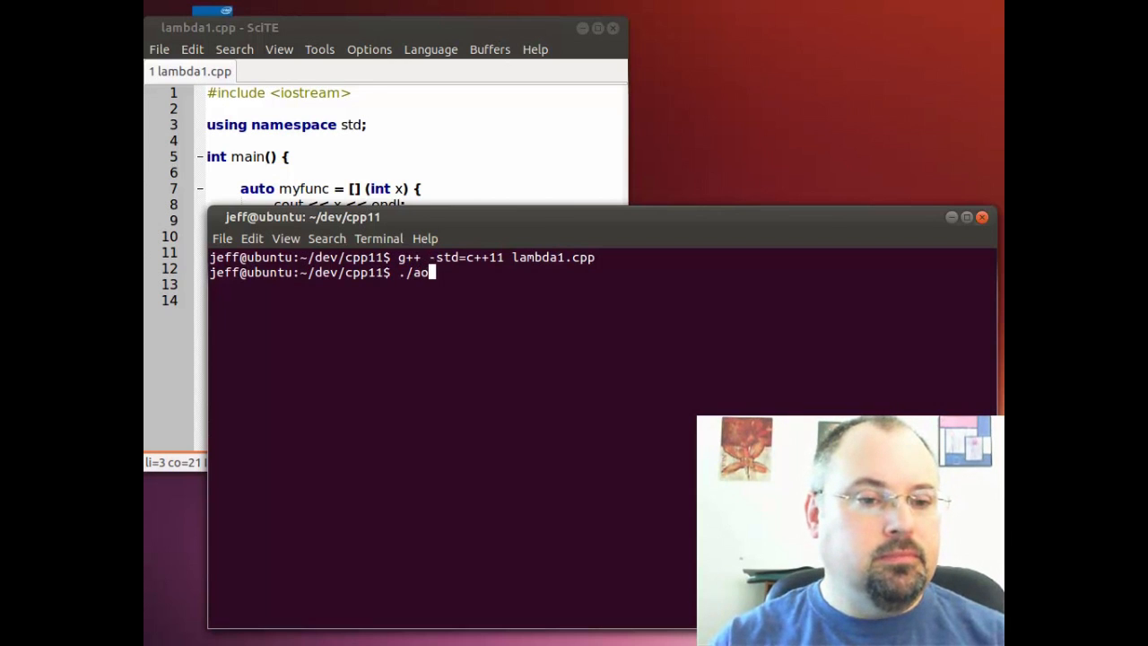
{"action": "key", "text": "Return"}
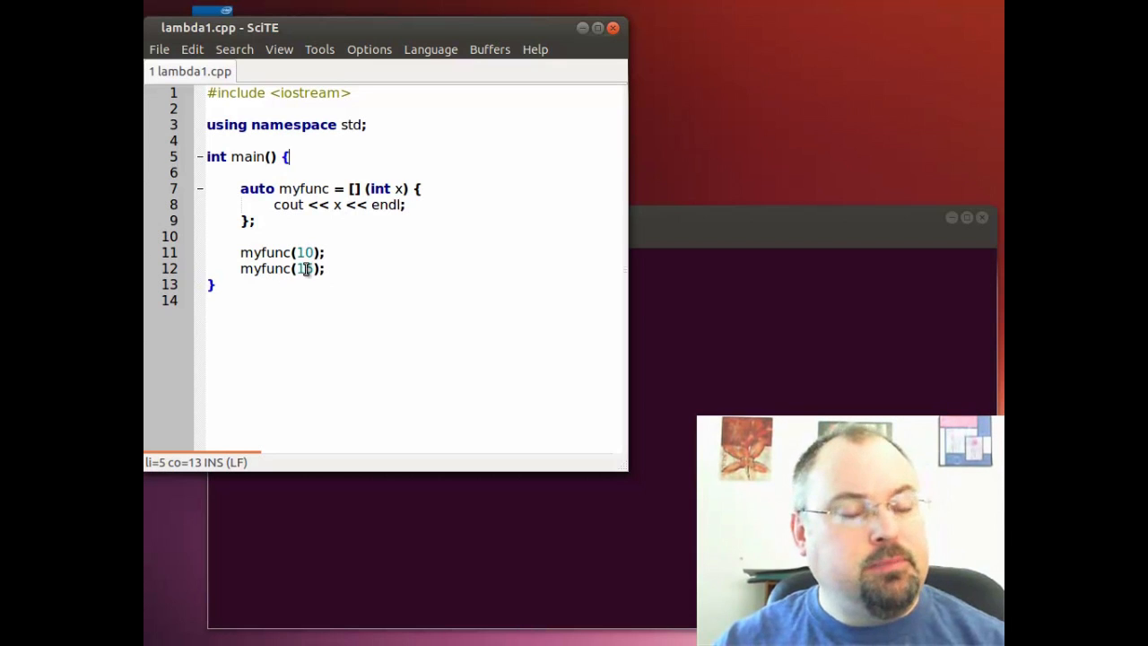
{"action": "type", "text": "5"}
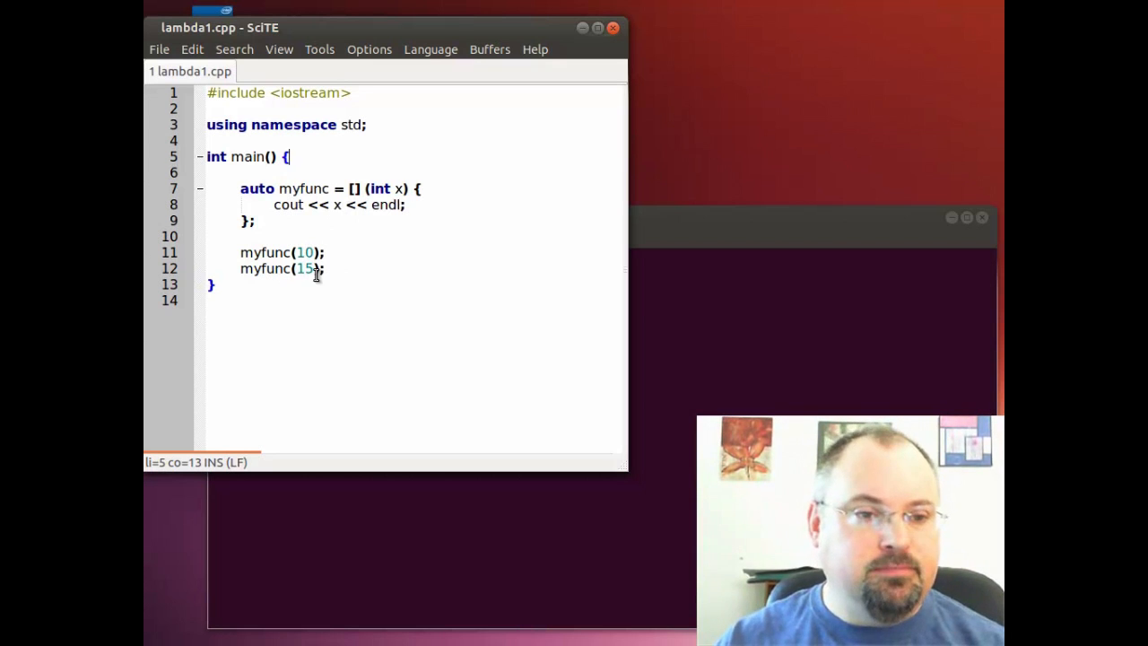
{"action": "mouse_move", "coordinate": [286, 314]}
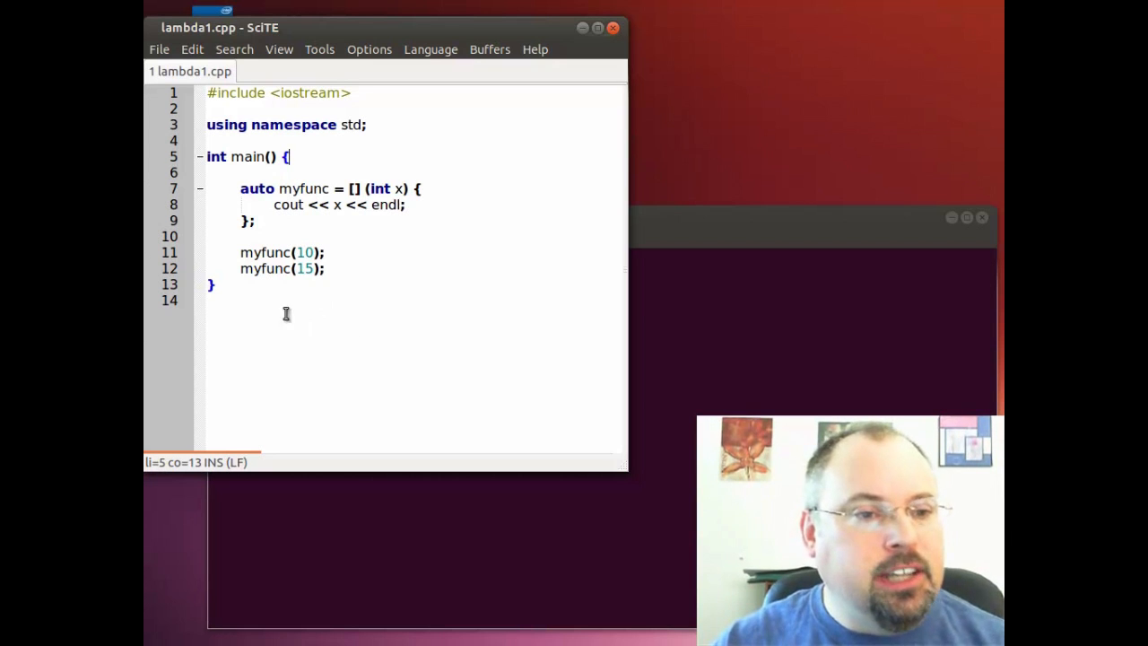
{"action": "double_click", "coordinate": [256, 189]}
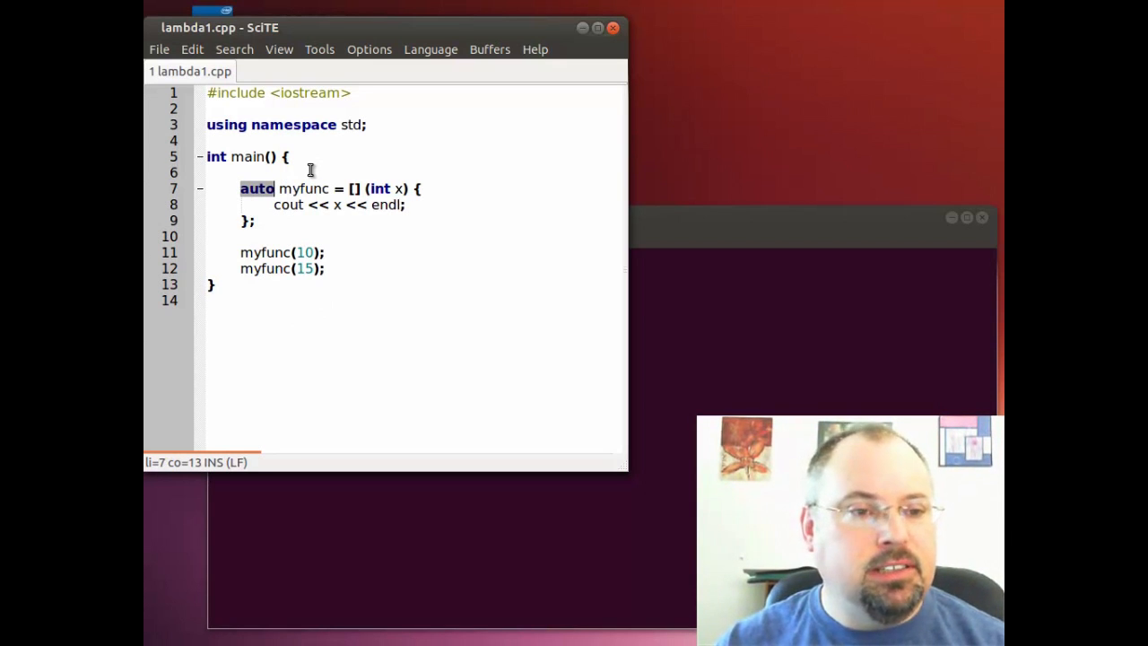
{"action": "mouse_move", "coordinate": [318, 310]}
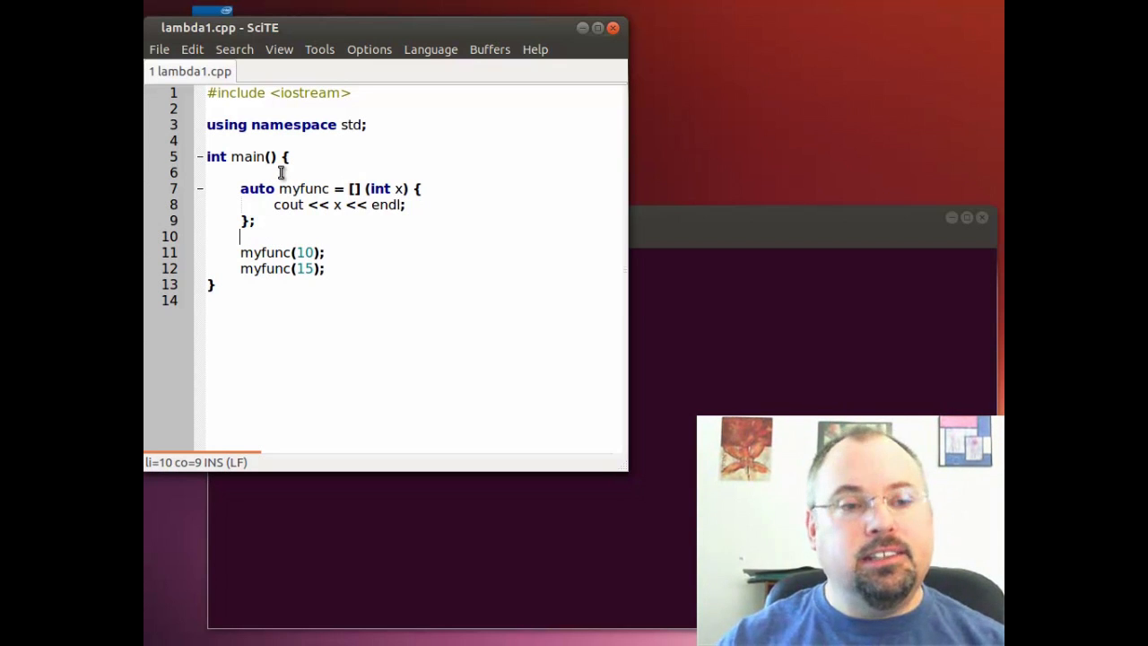
Declare int y in main and make the lambda capture &y and assign y = x.
{"action": "key", "text": "Return"}
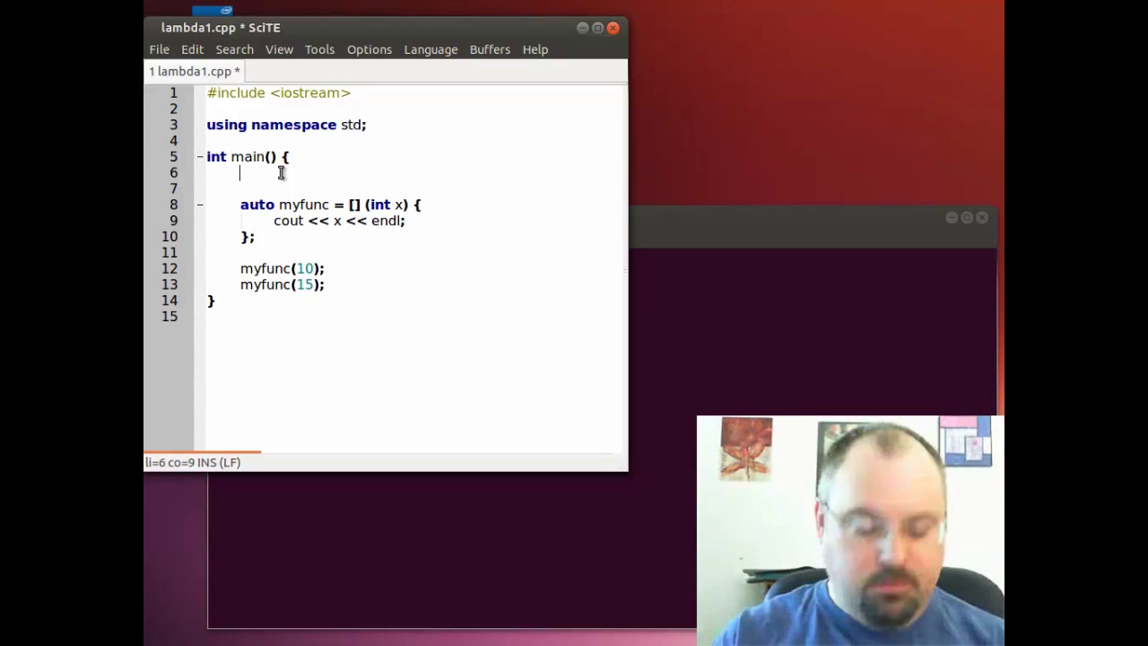
{"action": "type", "text": "int"}
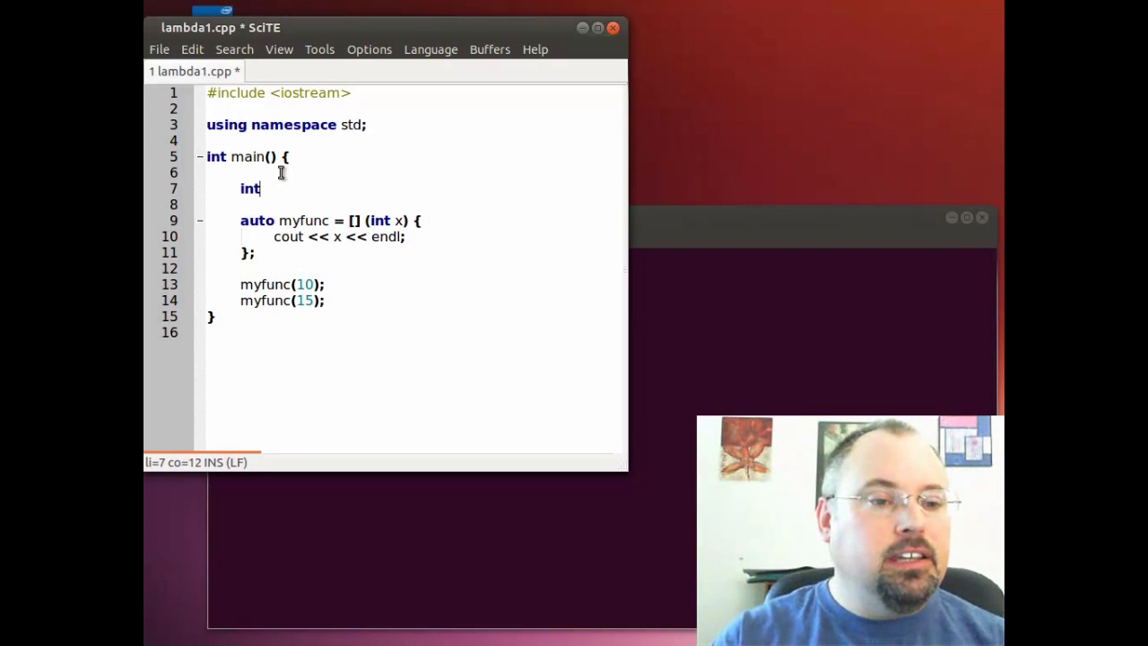
{"action": "type", "text": "y = 5;"}
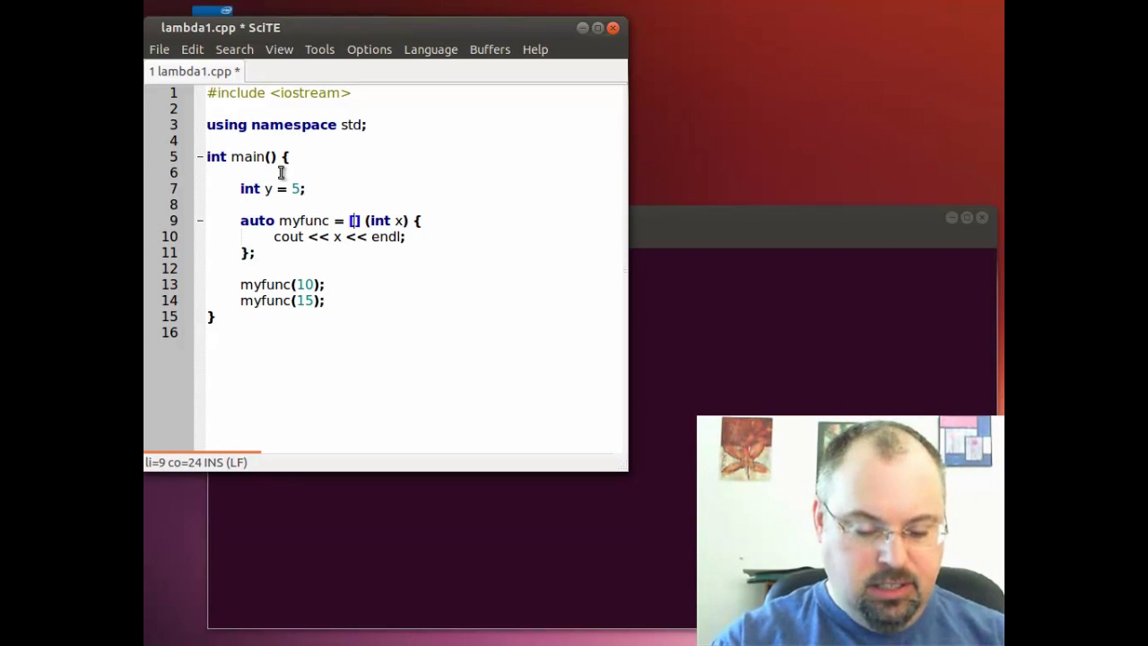
{"action": "type", "text": "&"}
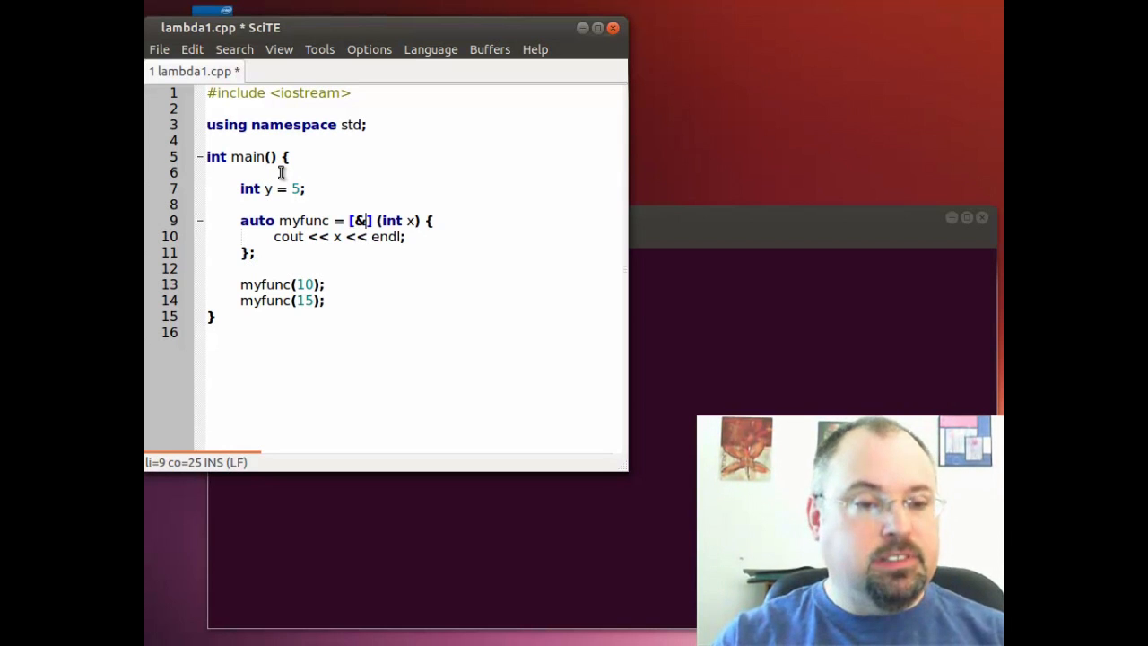
{"action": "type", "text": "y"}
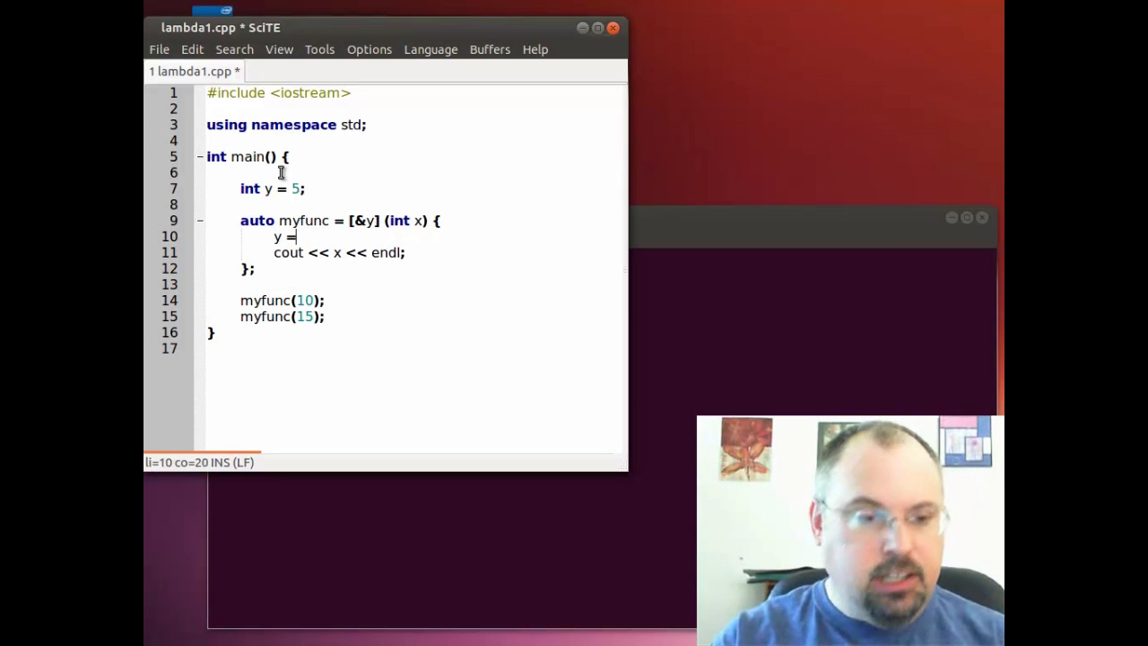
{"action": "type", "text": "x;"}
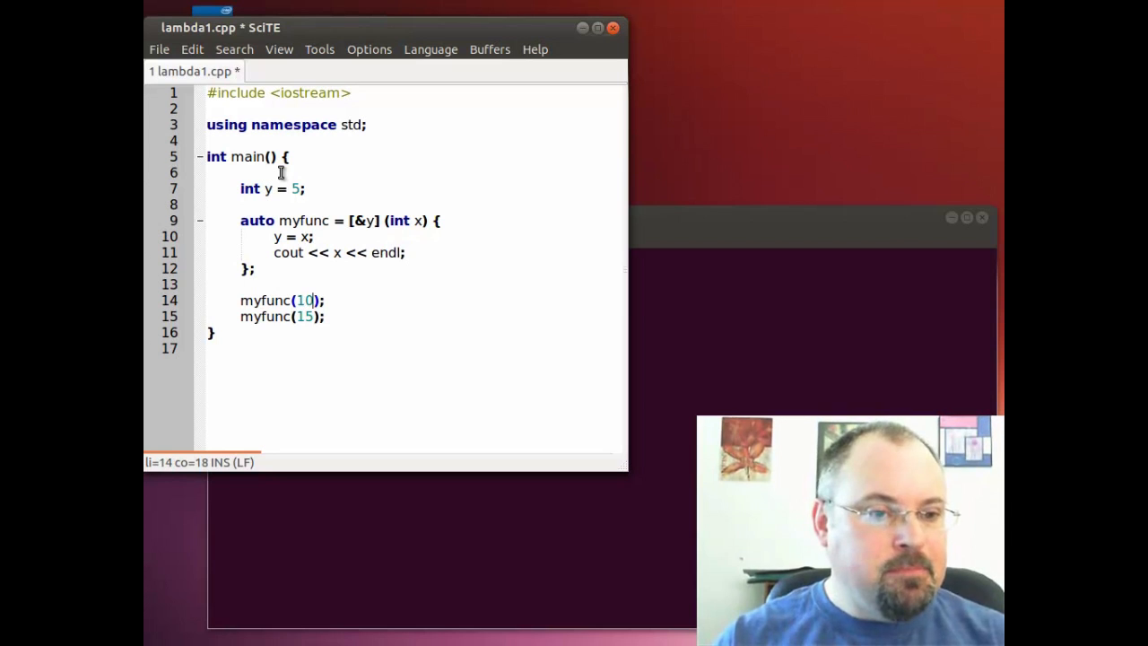
Add cout << y << endl; after each myfunc call.
{"action": "key", "text": "Return"}
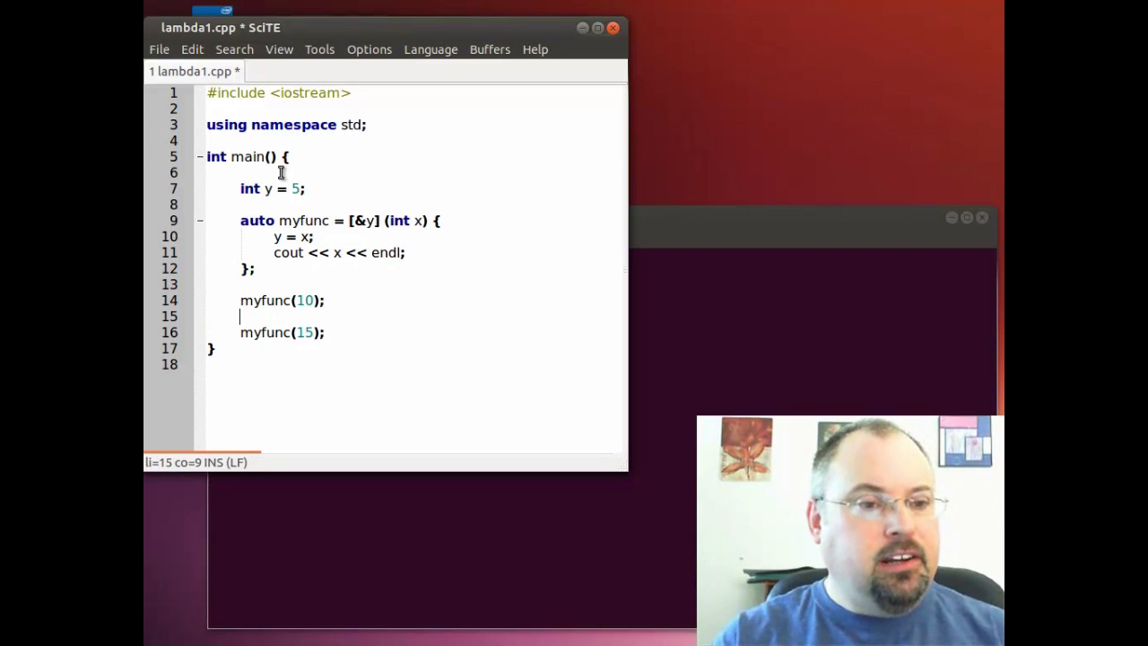
{"action": "type", "text": "cout << y"}
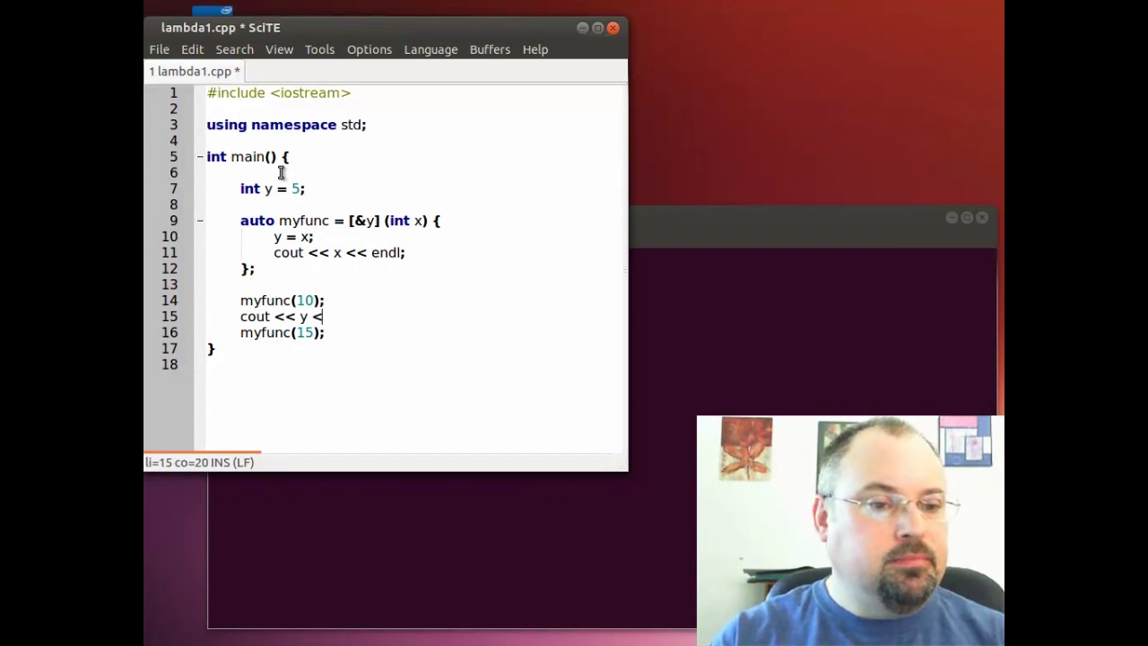
{"action": "type", "text": "<< endl;"}
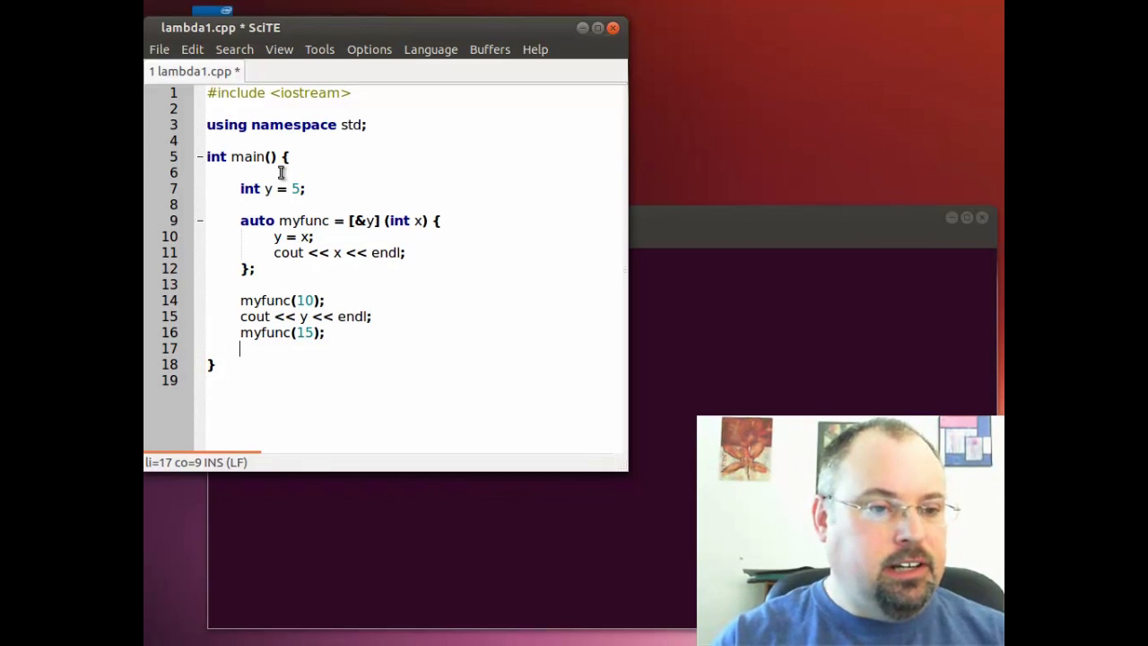
{"action": "type", "text": "cout << y << en"}
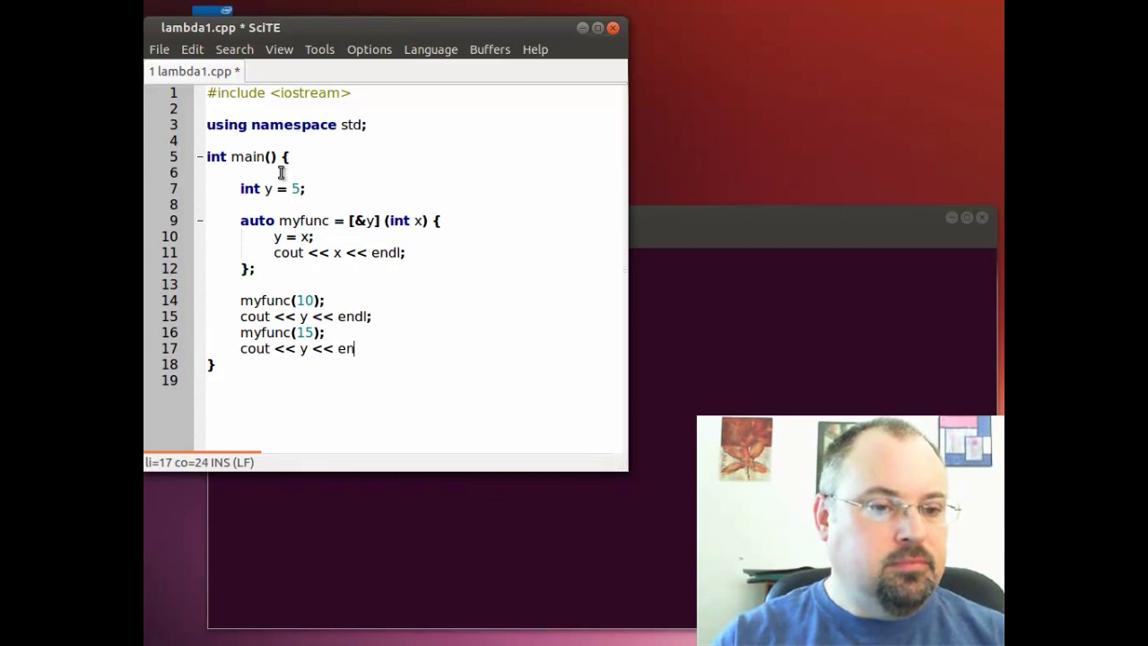
{"action": "type", "text": "dl;"}
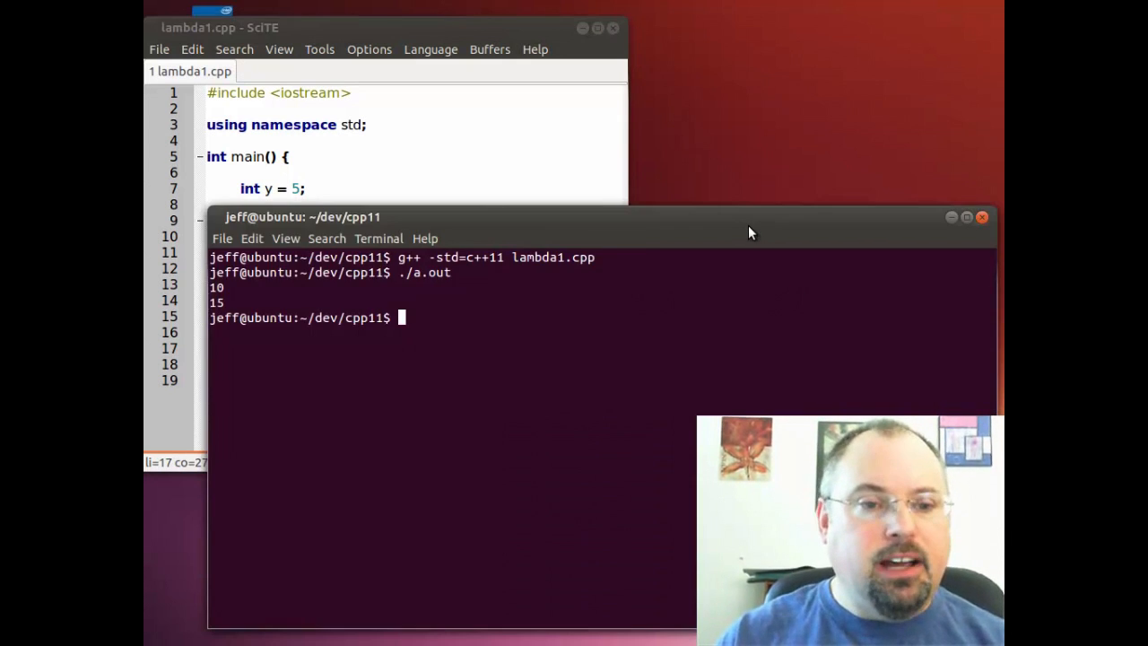
Recompile the updated lambda1.cpp with g++ -std=c++11 lambda1.cpp.
{"action": "type", "text": "g++ -std=c++11 lambda1.cpp"}
{"action": "type", "text": "./a.out"}
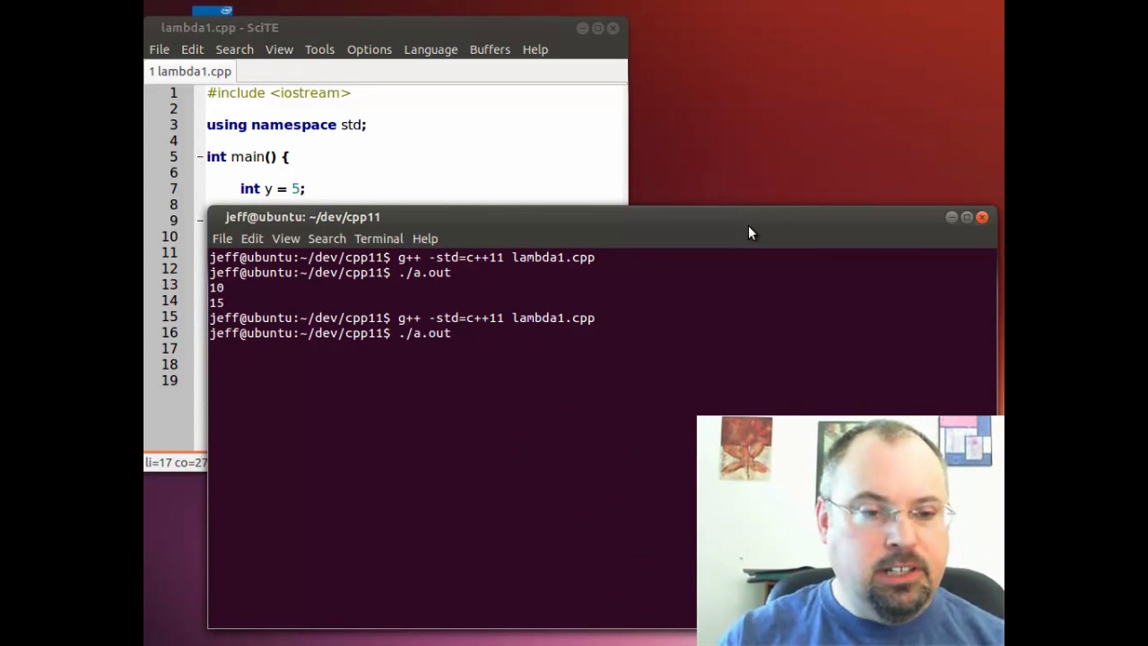
{"action": "key", "text": "Return"}
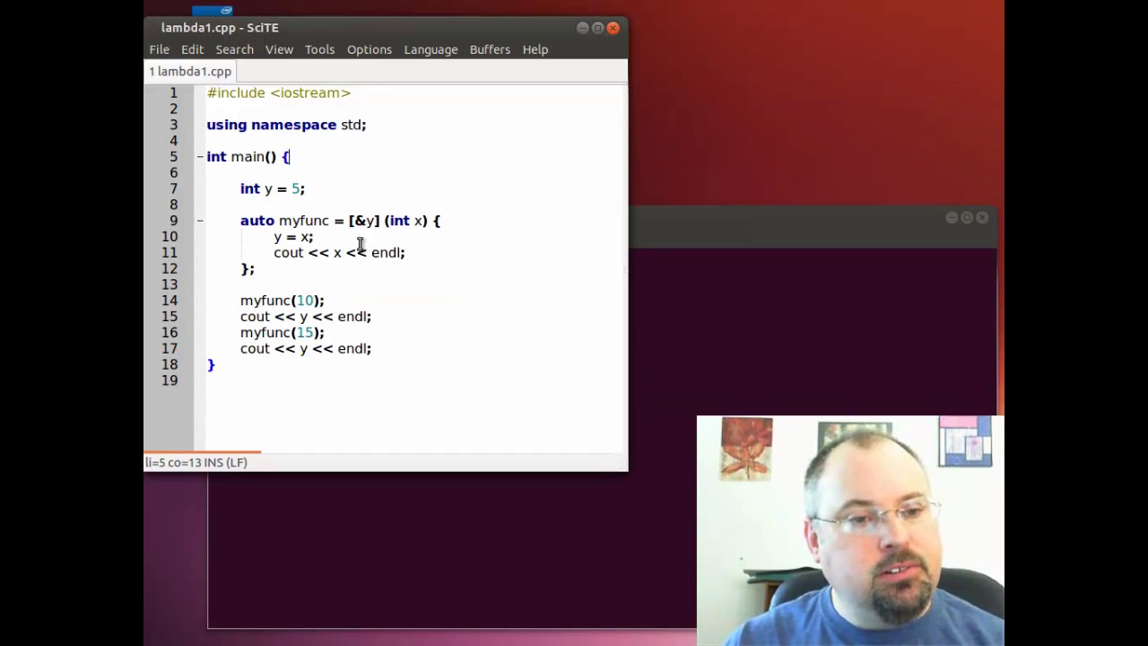
Delete the ampersand in [&y] so y is captured by value.
{"action": "left_click", "coordinate": [388, 171]}
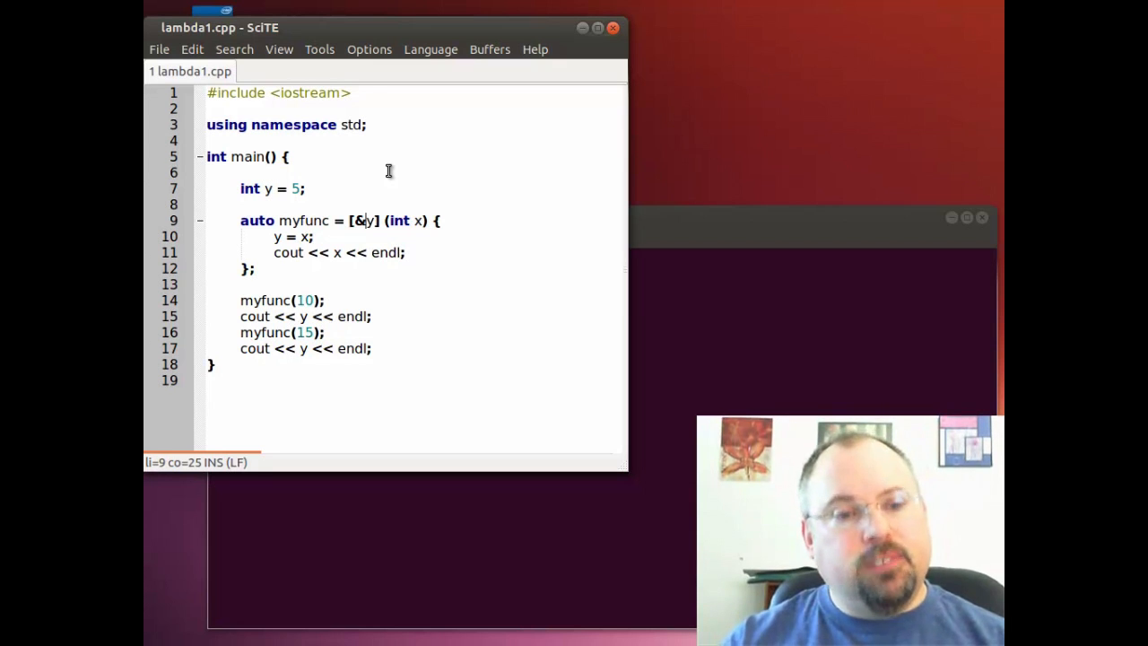
{"action": "key", "text": "BackSpace"}
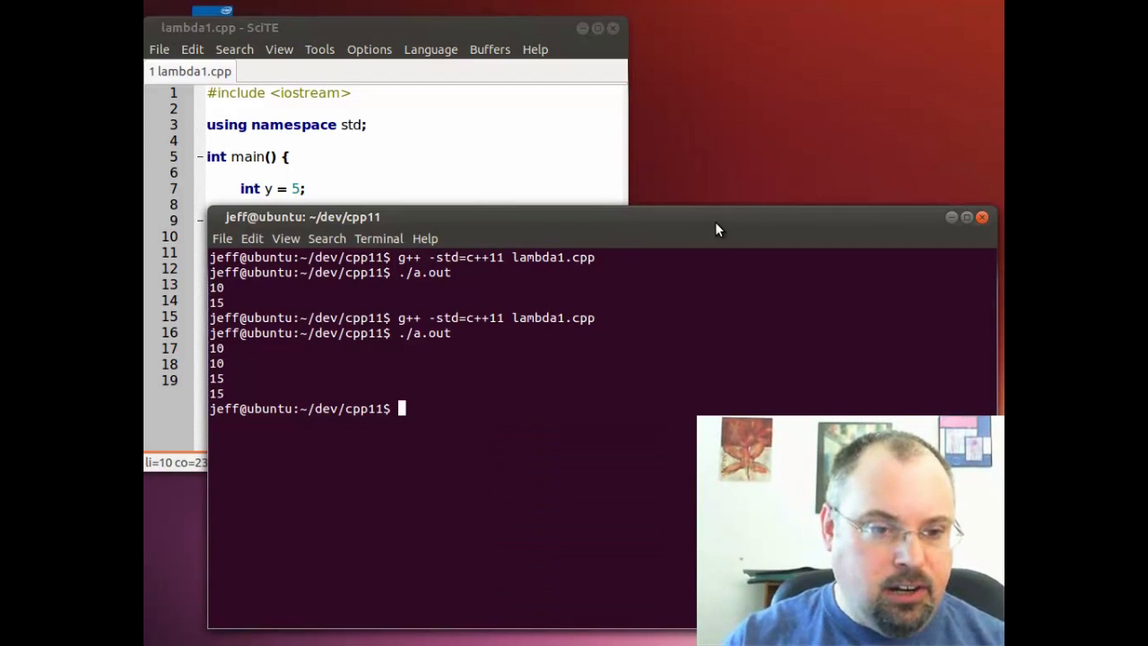
Recompile the by-value version, producing the read-only variable y error.
{"action": "key", "text": "Return"}
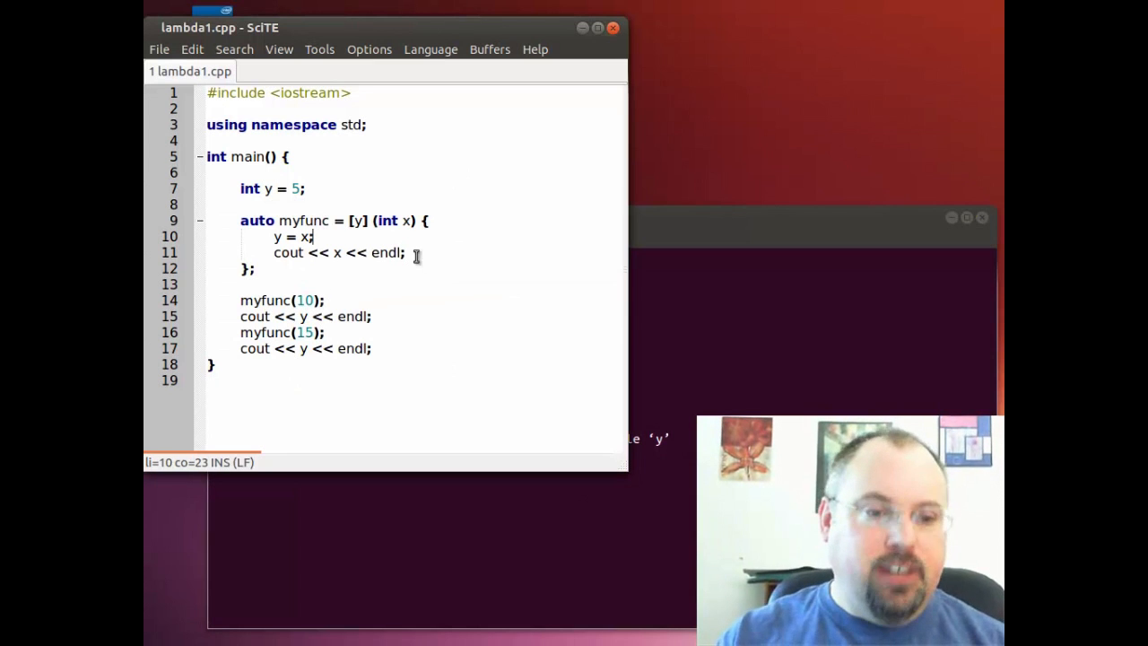
Replace the lambda's y = x; line with cout << "y = " << y << endl;.
{"action": "left_click", "coordinate": [206, 299]}
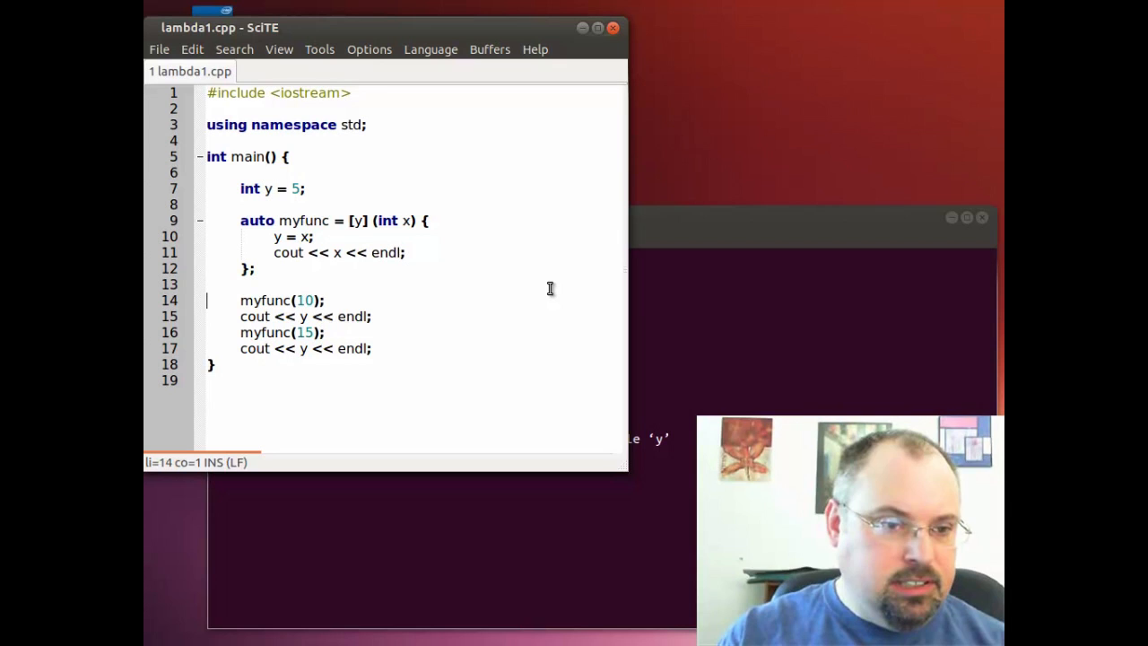
{"action": "left_click", "coordinate": [286, 237]}
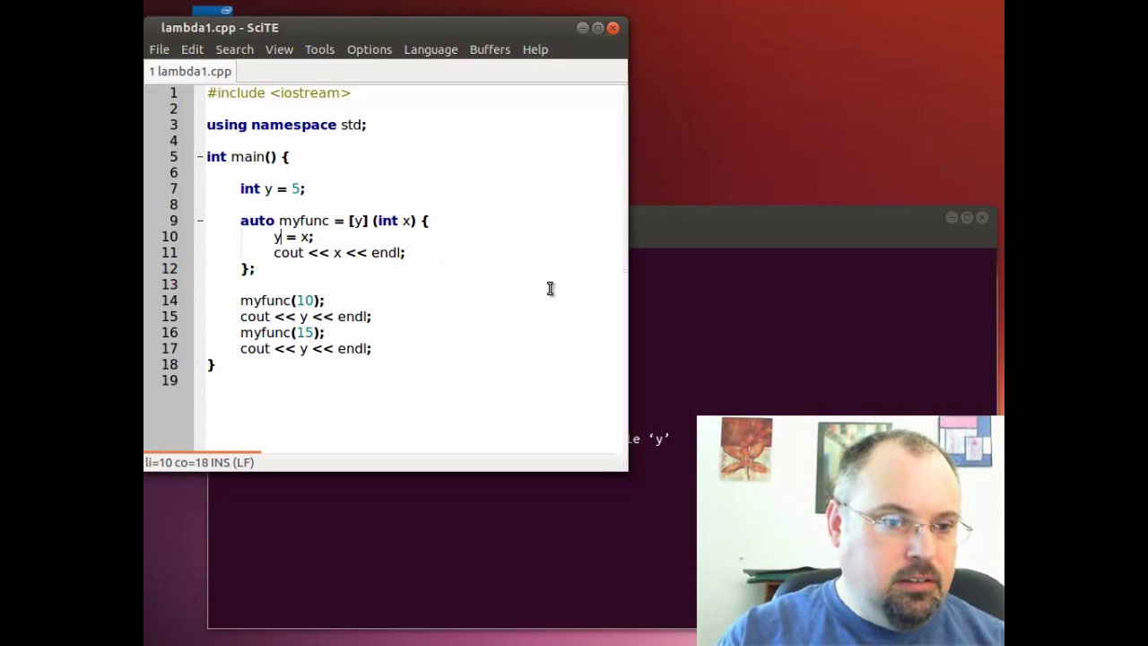
{"action": "type", "text": "cout <<"}
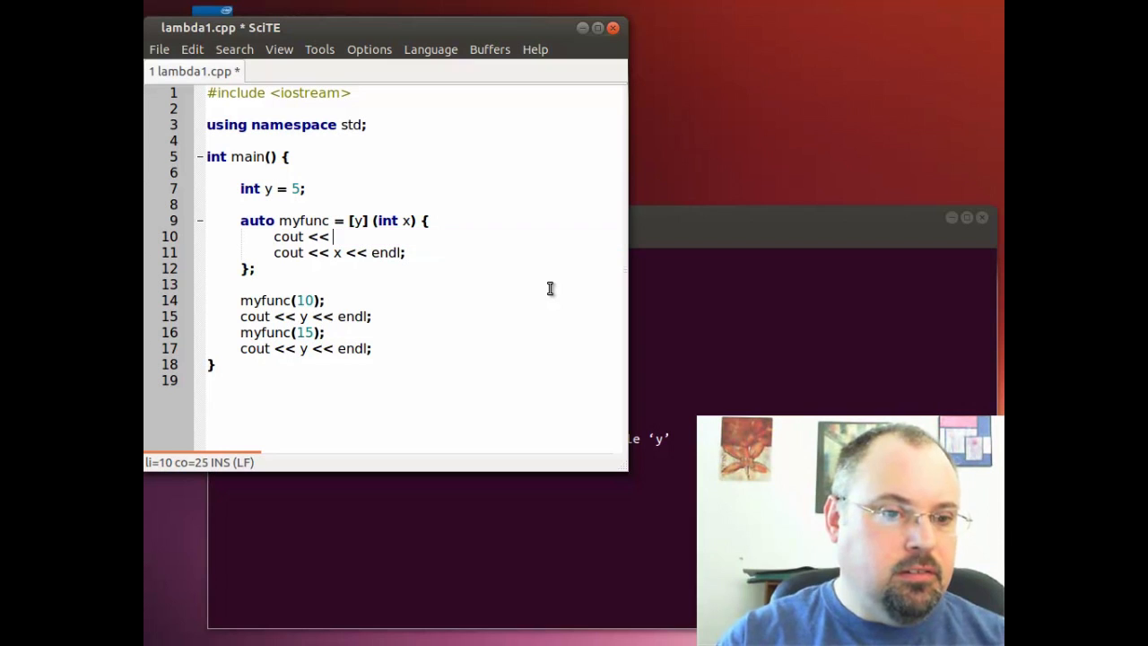
{"action": "type", "text": "\"y"}
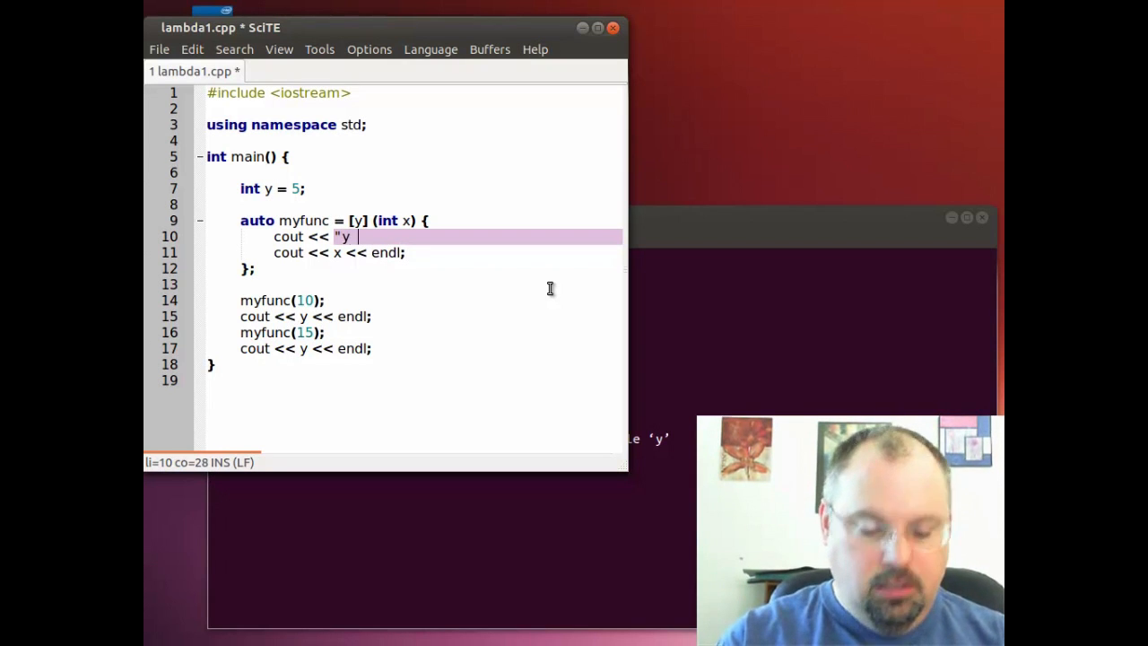
{"action": "type", "text": "= \""}
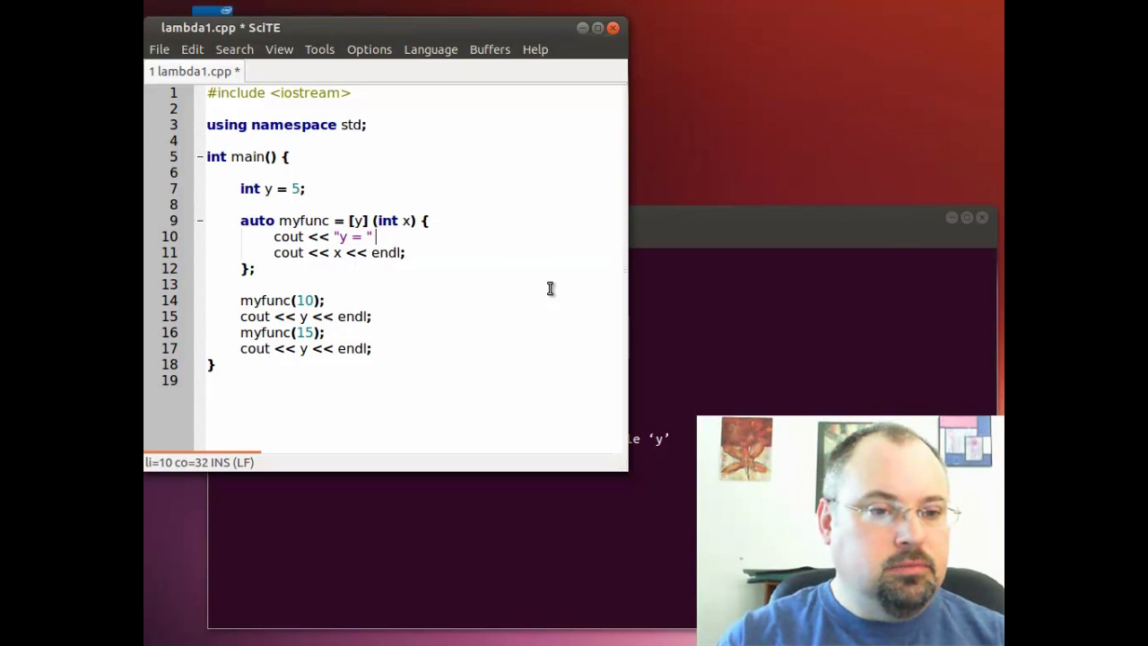
{"action": "type", "text": "<< y << e"}
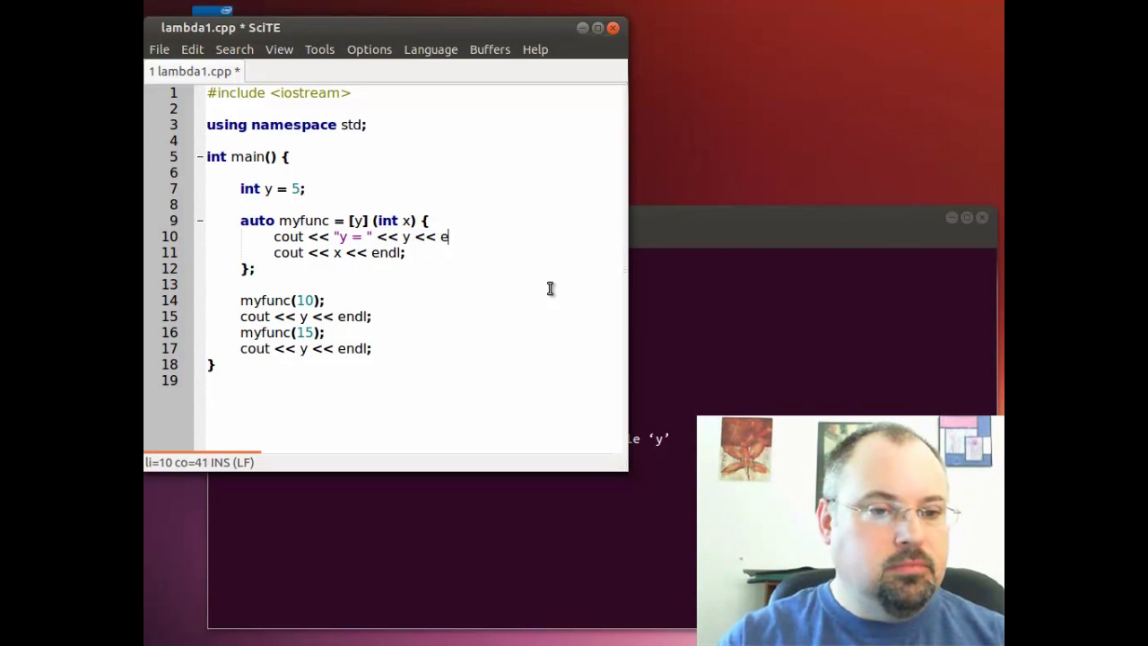
{"action": "type", "text": "ndl;"}
{"action": "type", "text": "g++ -std=c++11 lambda1.cpp"}
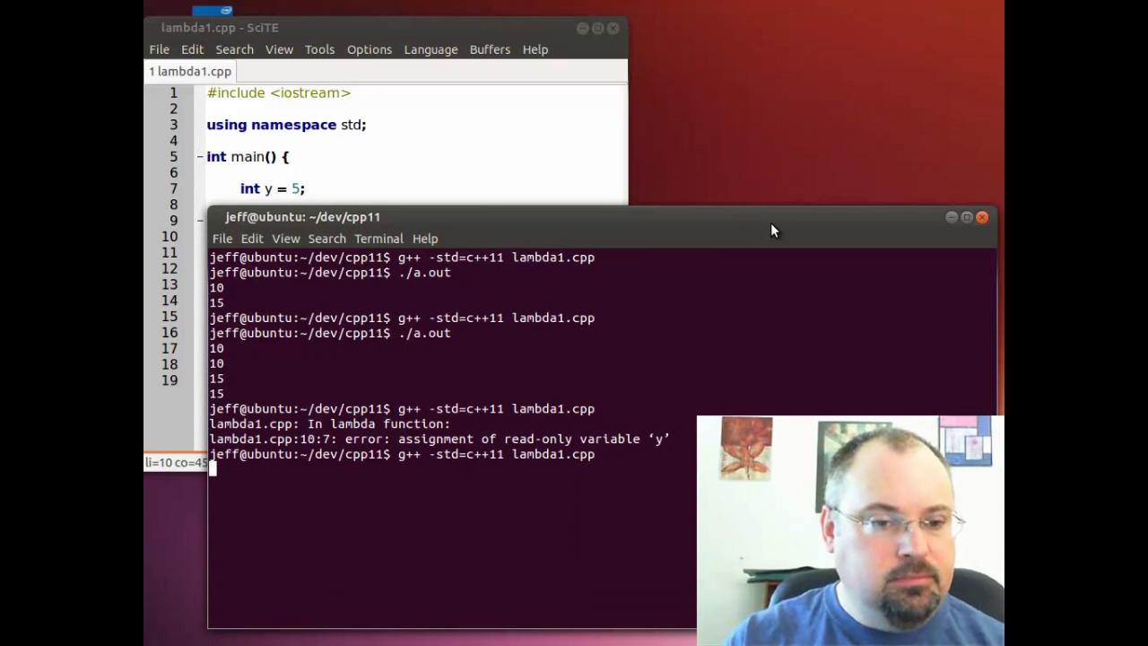
Compile the by-value lambda1.cpp with g++ -std=c++11.
{"action": "key", "text": "Return"}
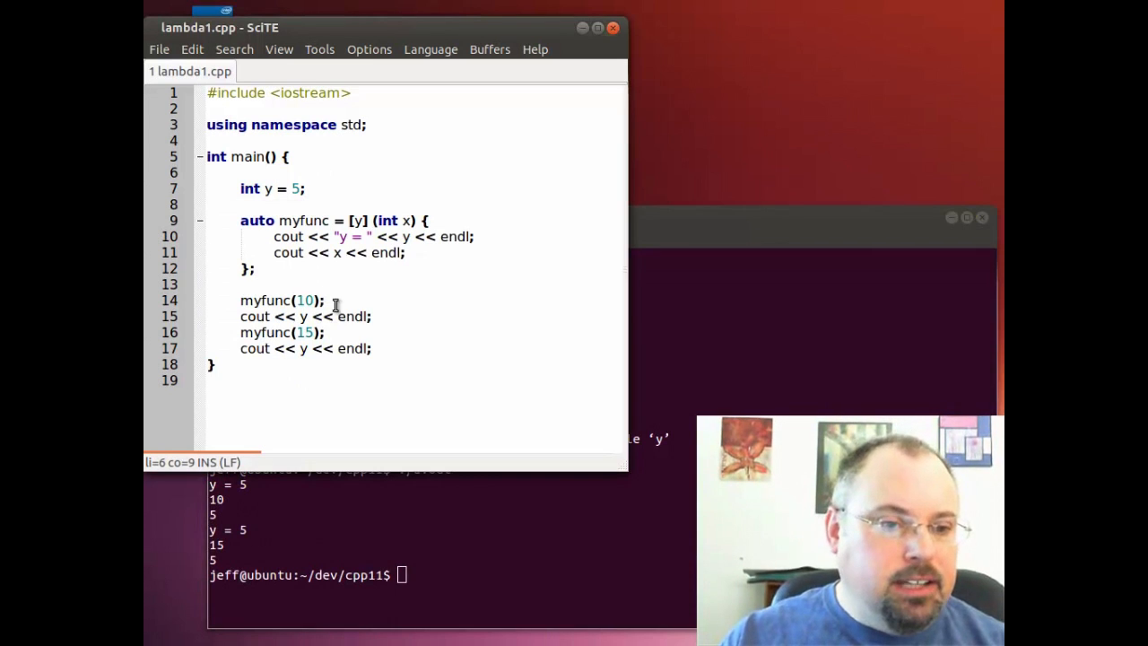
Insert y = 6 above myfunc(10) and delete a cout << y line.
{"action": "key", "text": "Return"}
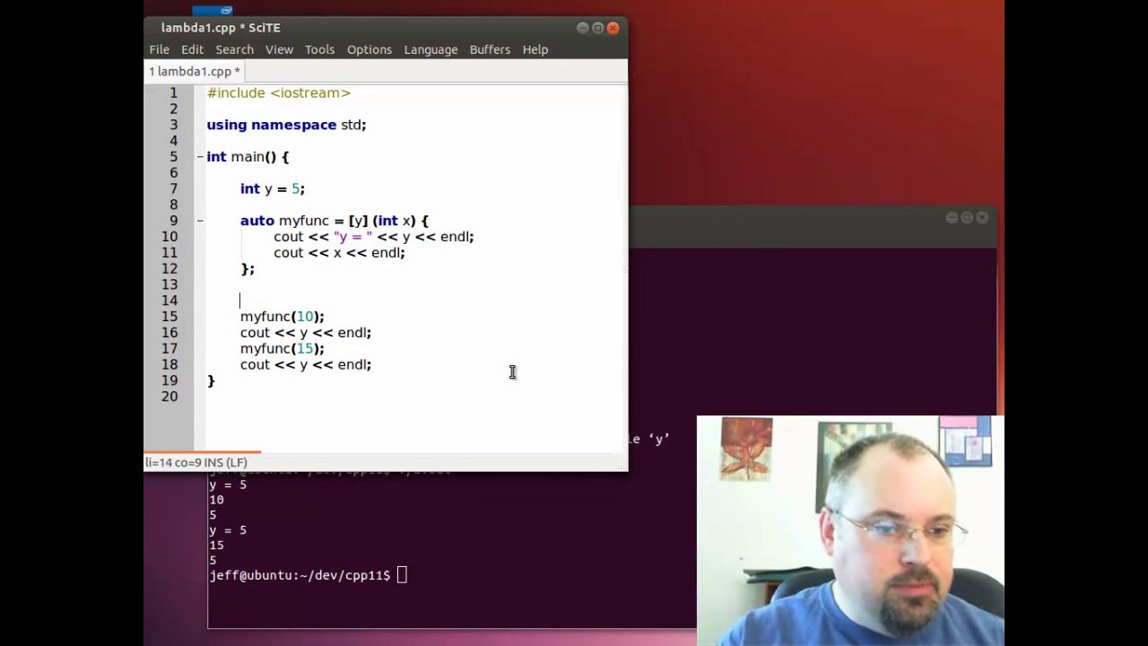
{"action": "type", "text": "y = 6;"}
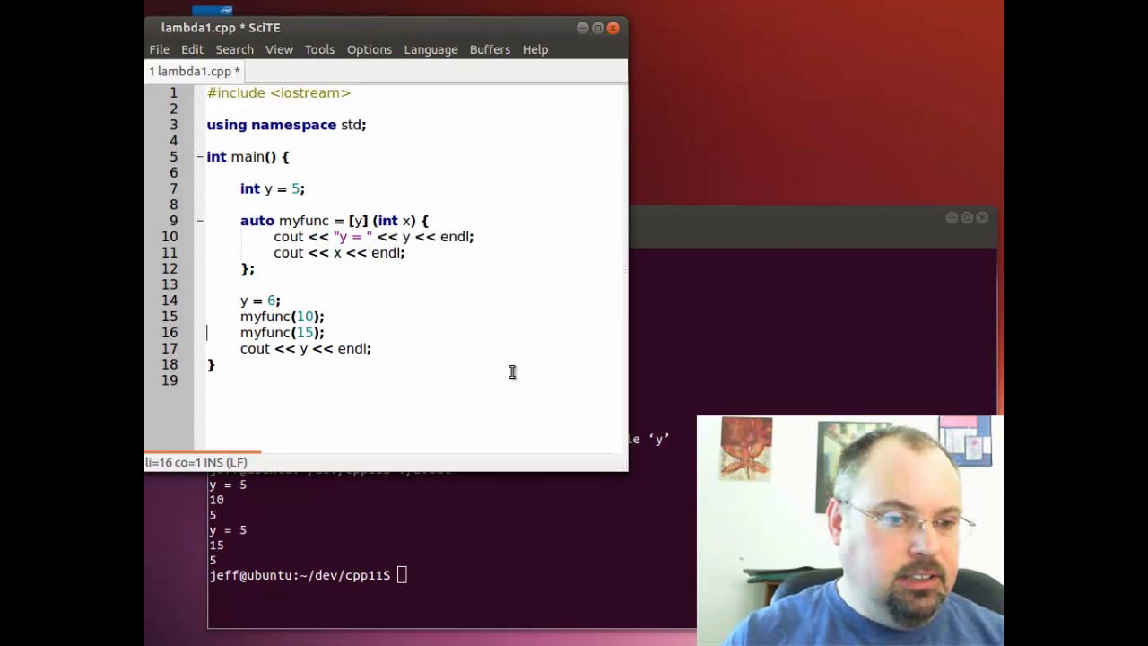
{"action": "key", "text": "Delete"}
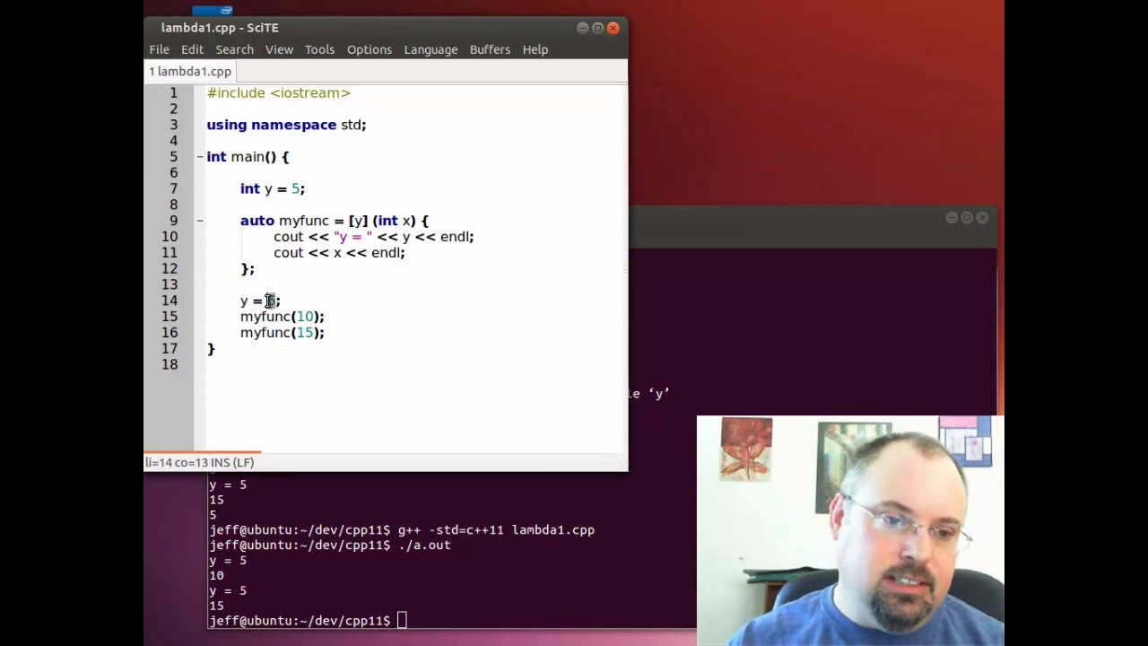
{"action": "type", "text": "6"}
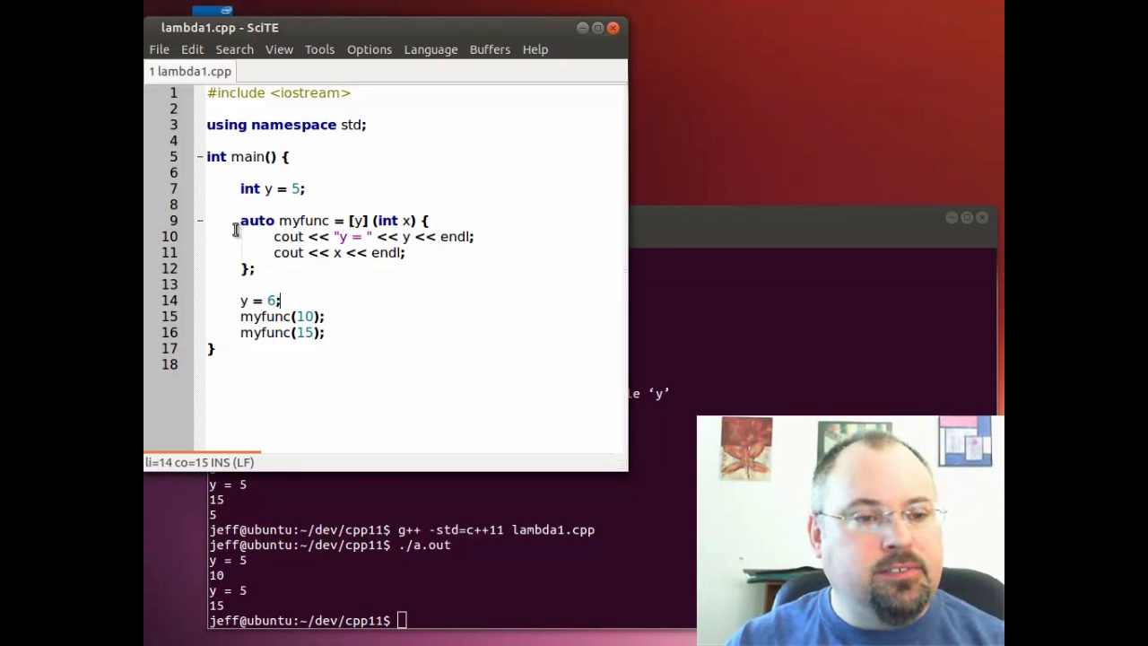
{"action": "left_click", "coordinate": [233, 235]}
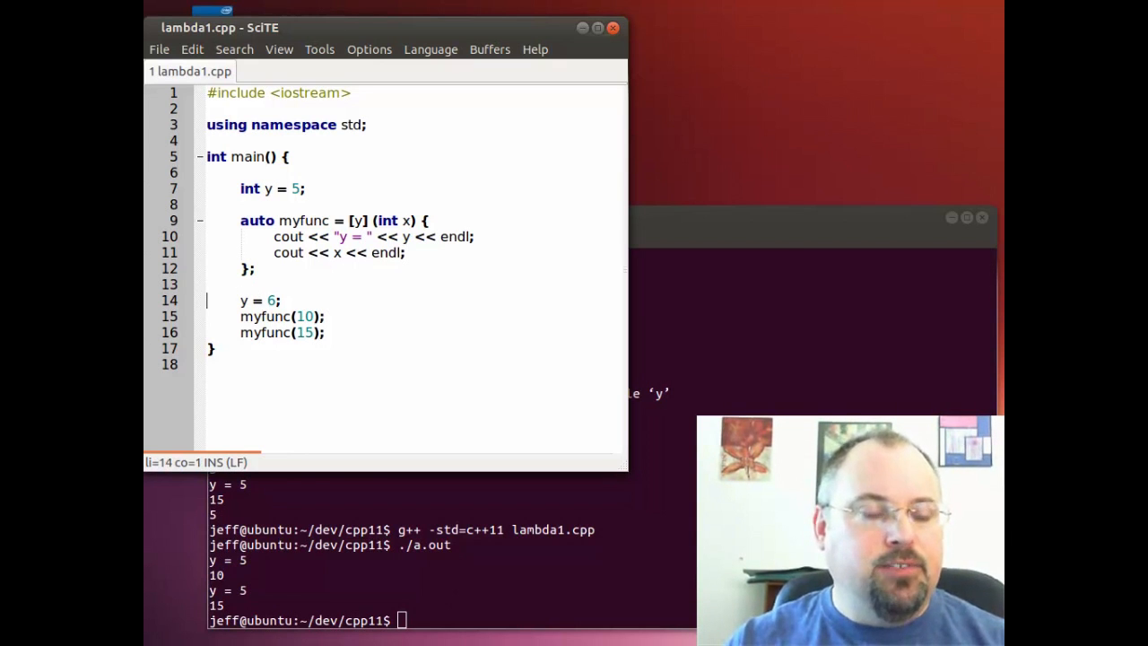
{"action": "left_click", "coordinate": [210, 363]}
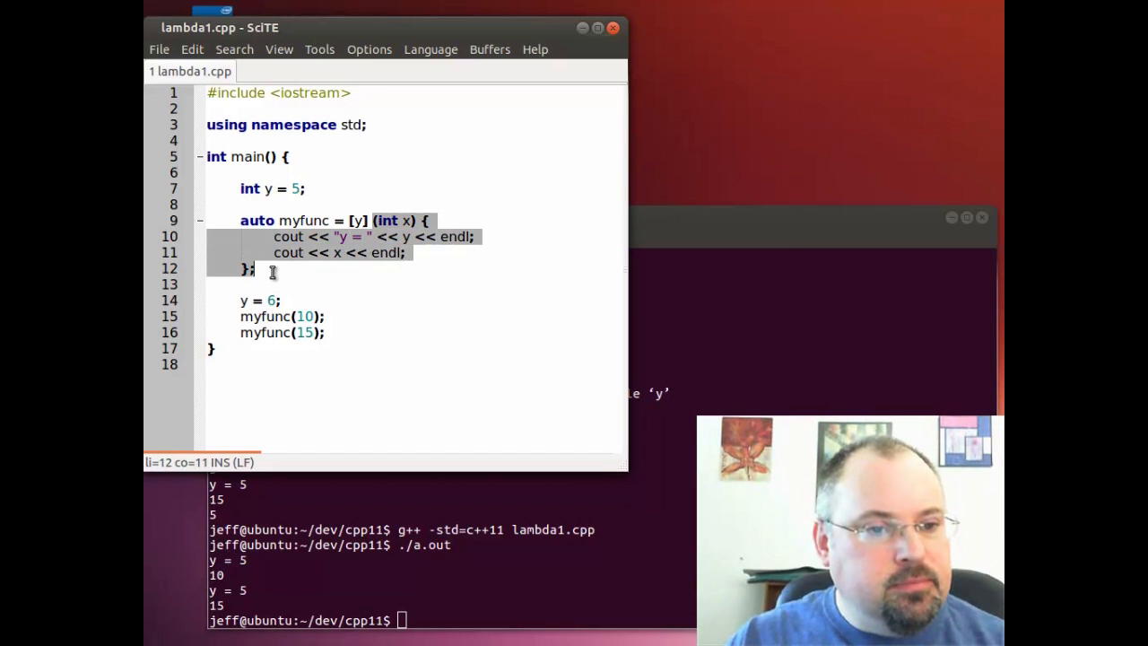
{"action": "left_click", "coordinate": [394, 220]}
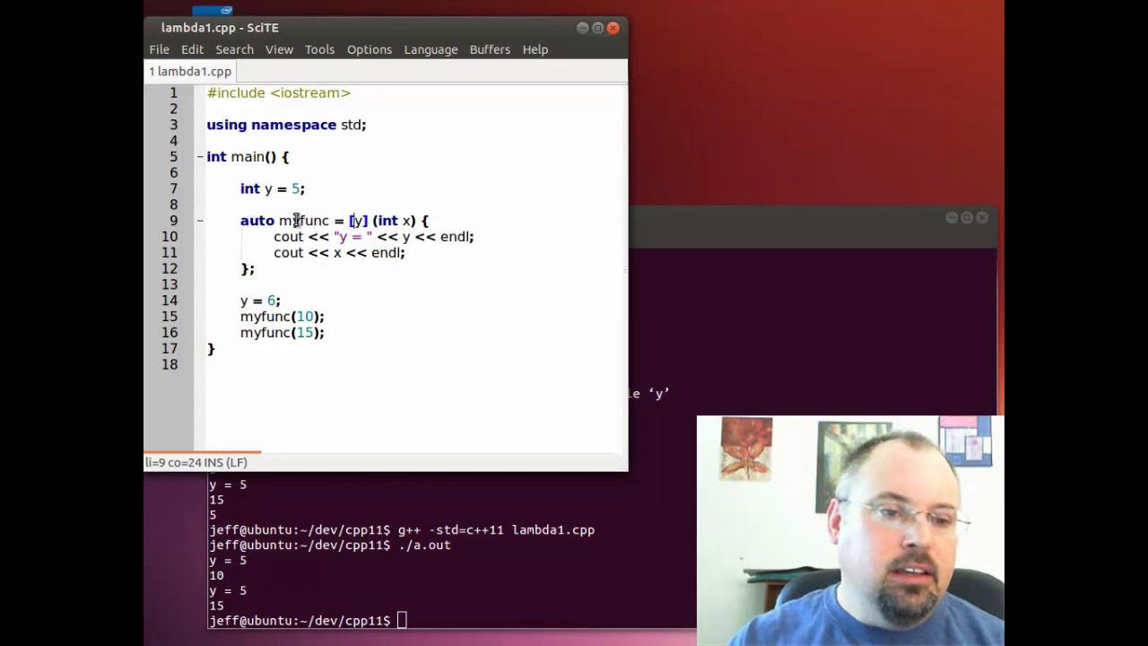
{"action": "double_click", "coordinate": [303, 220]}
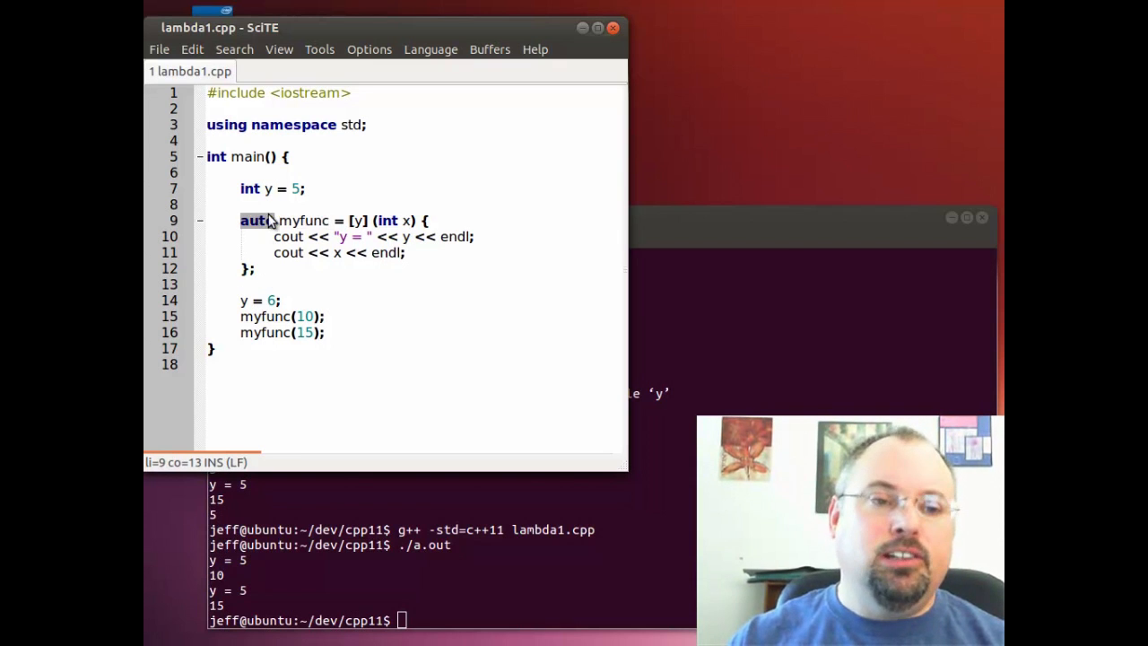
{"action": "left_click", "coordinate": [240, 204]}
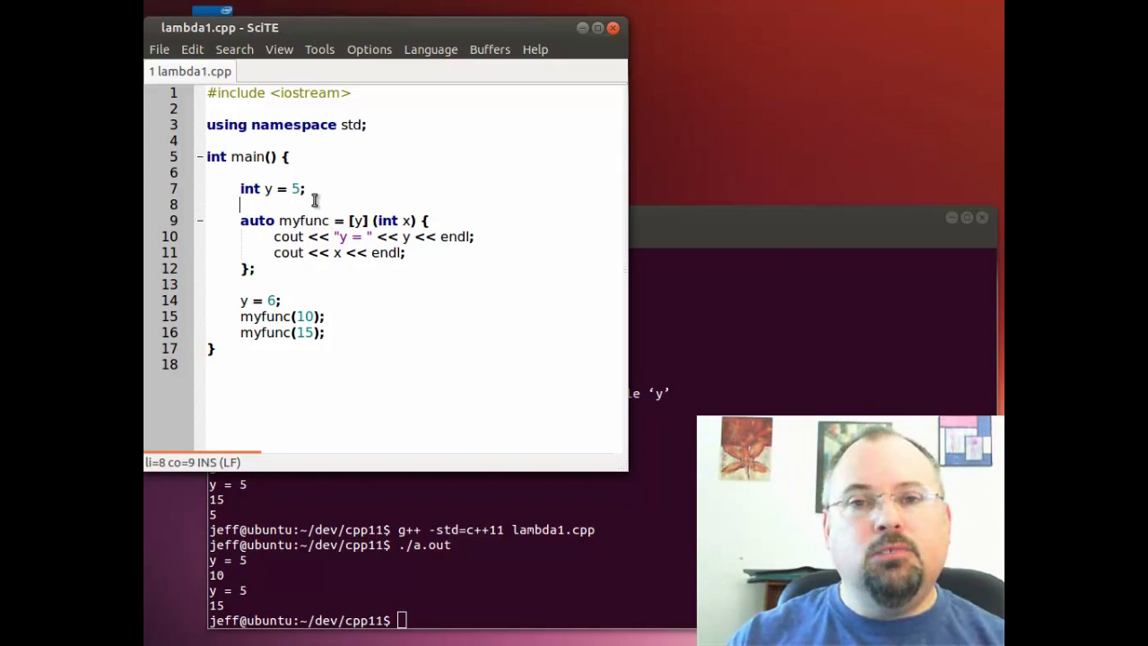
{"action": "mouse_move", "coordinate": [248, 388]}
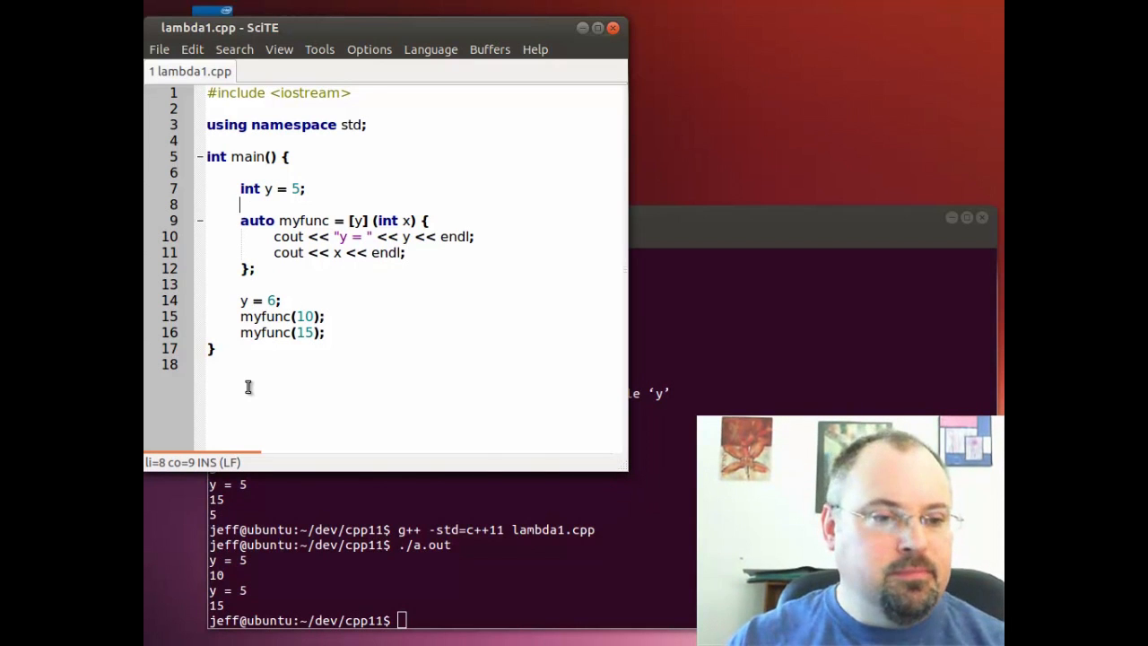